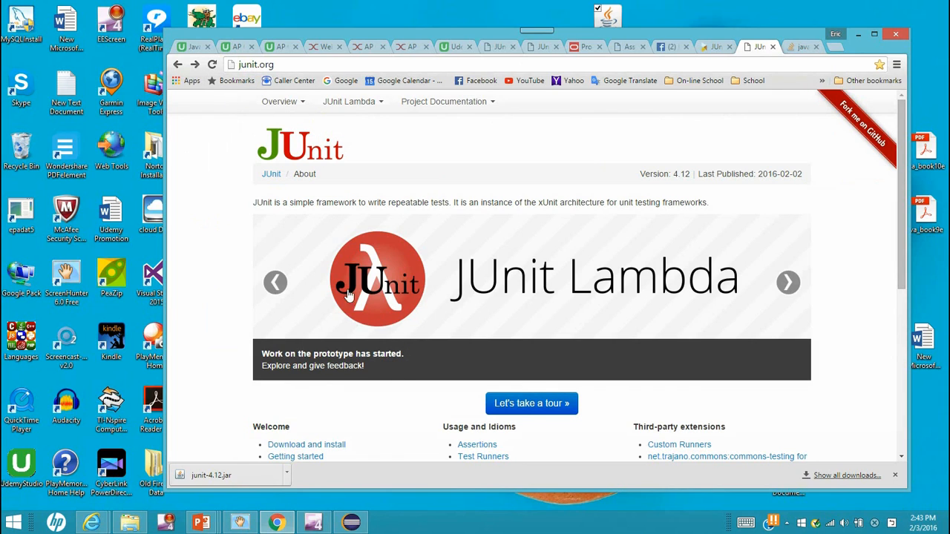
pyautogui.moveTo(329, 333)
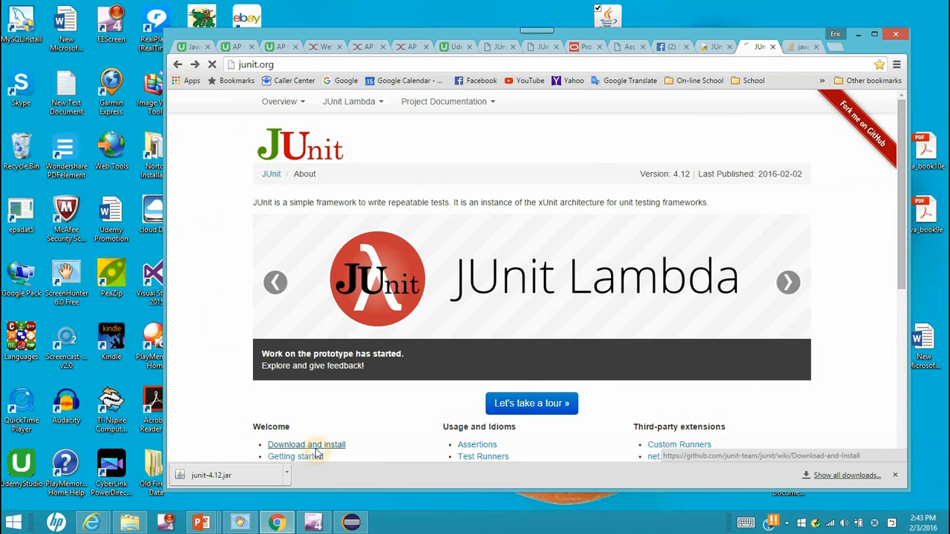
# - Follow the 'Download and install' link under Welcome on junit.org
pyautogui.click(306, 444)
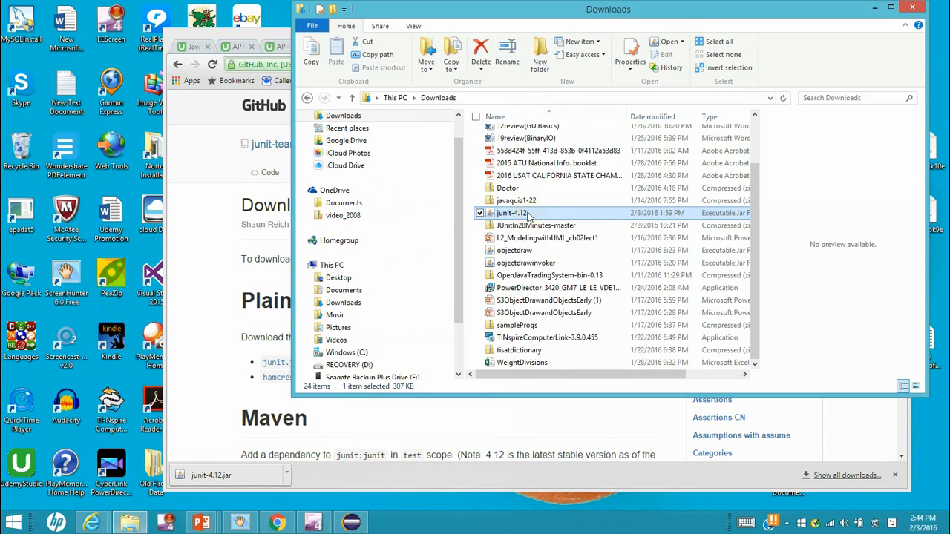
# - Rename junit-4.12.jar in Downloads to 'junit' and copy it
pyautogui.doubleClick(512, 213)
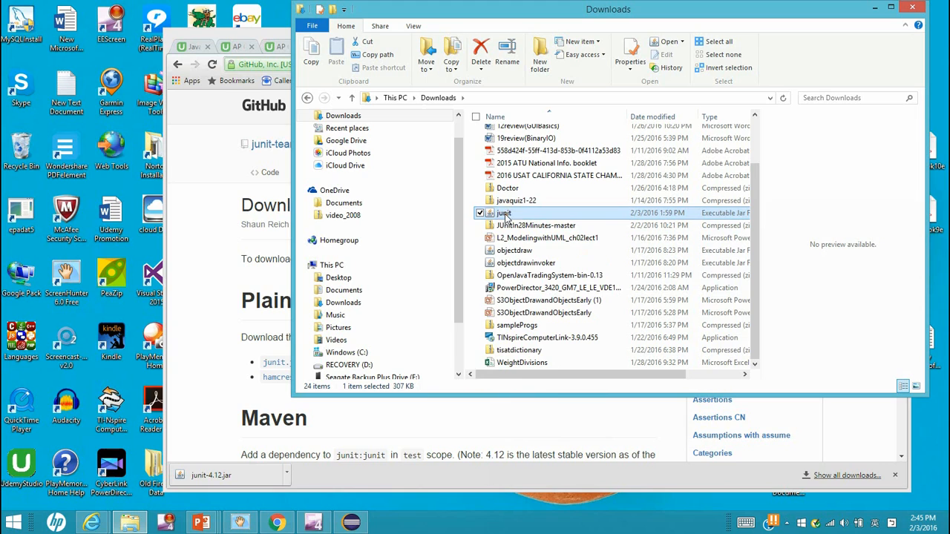
pyautogui.rightClick(505, 213)
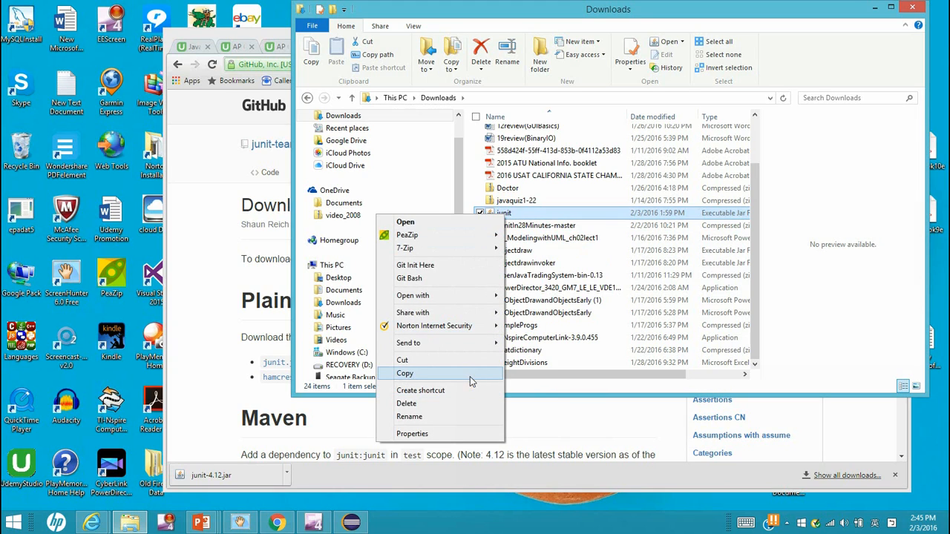
pyautogui.click(405, 373)
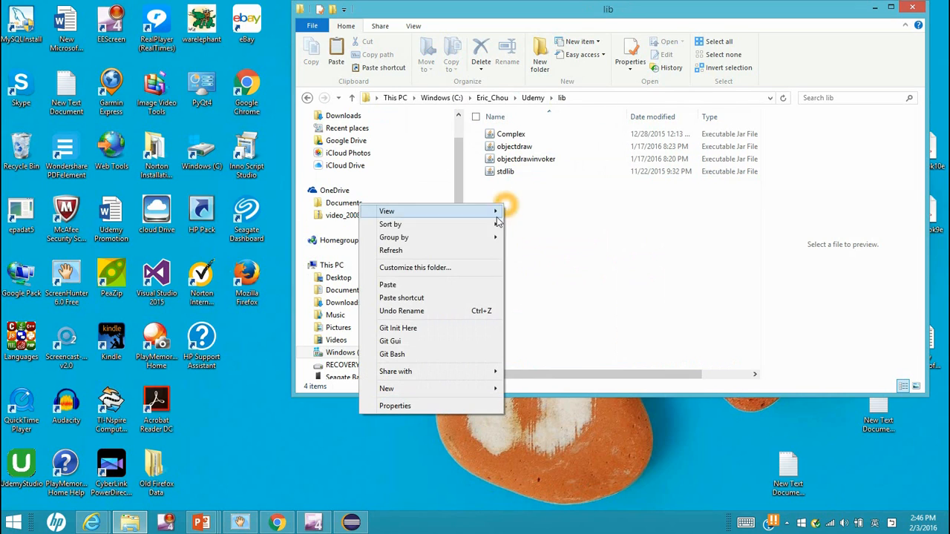
# - Paste the junit jar into the Udemy lib folder and select it
pyautogui.click(387, 284)
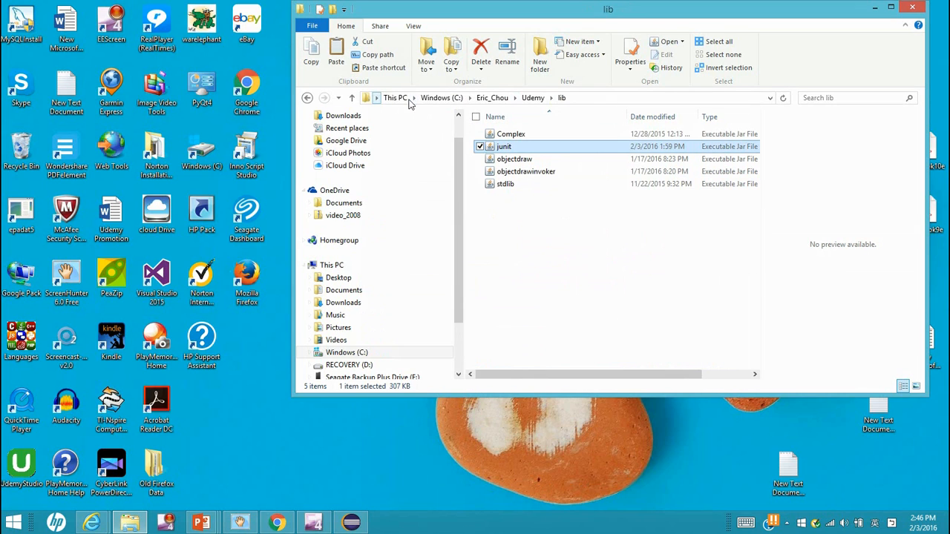
pyautogui.click(525, 170)
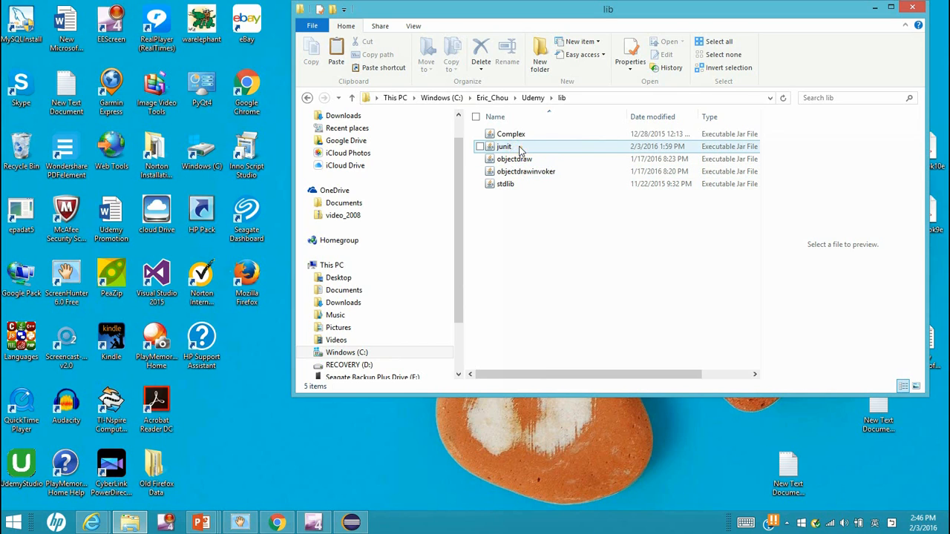
pyautogui.click(655, 226)
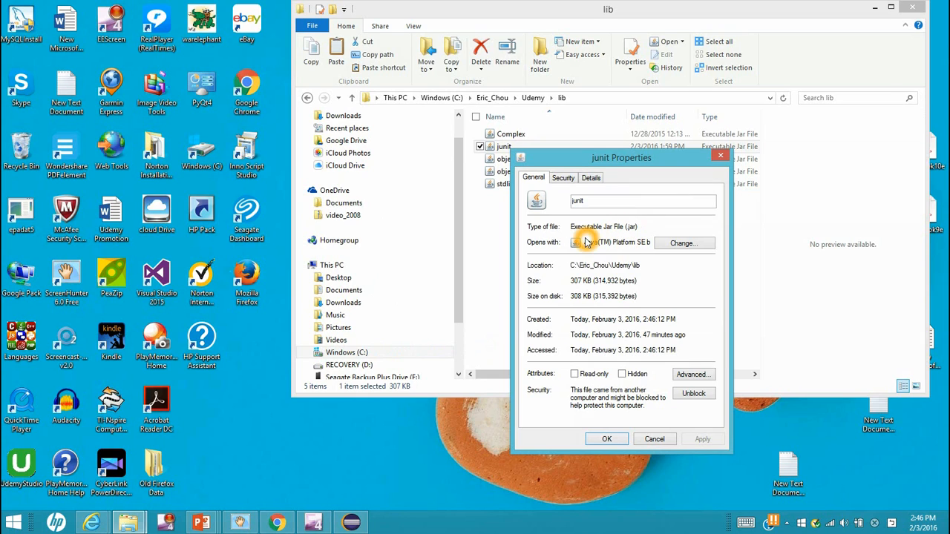
pyautogui.moveTo(654, 438)
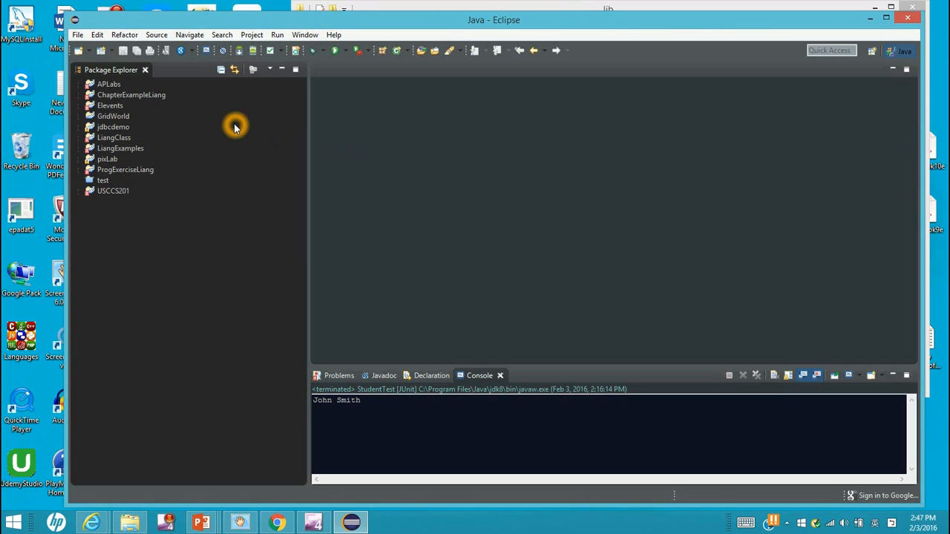
# - Start a new Java Project from the File menu and name it JUnitTest
pyautogui.click(77, 34)
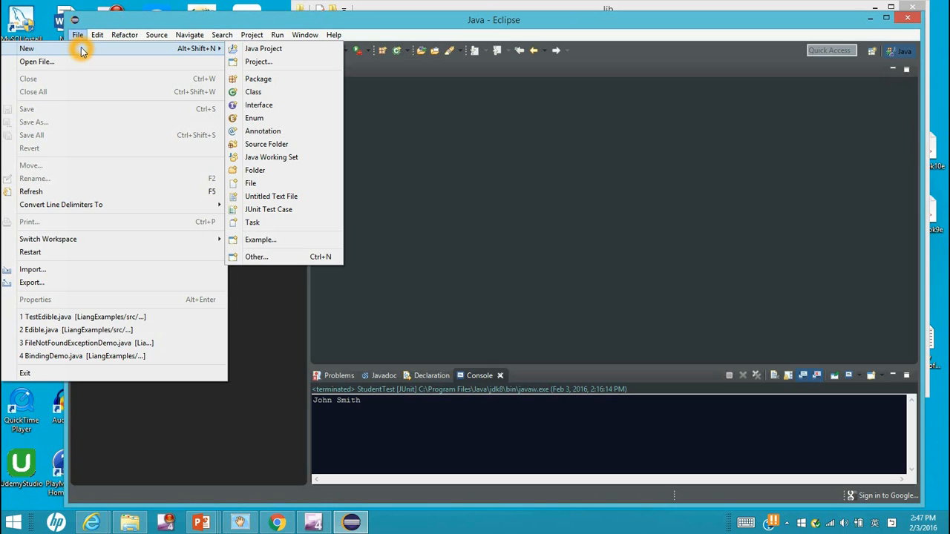
pyautogui.moveTo(263, 48)
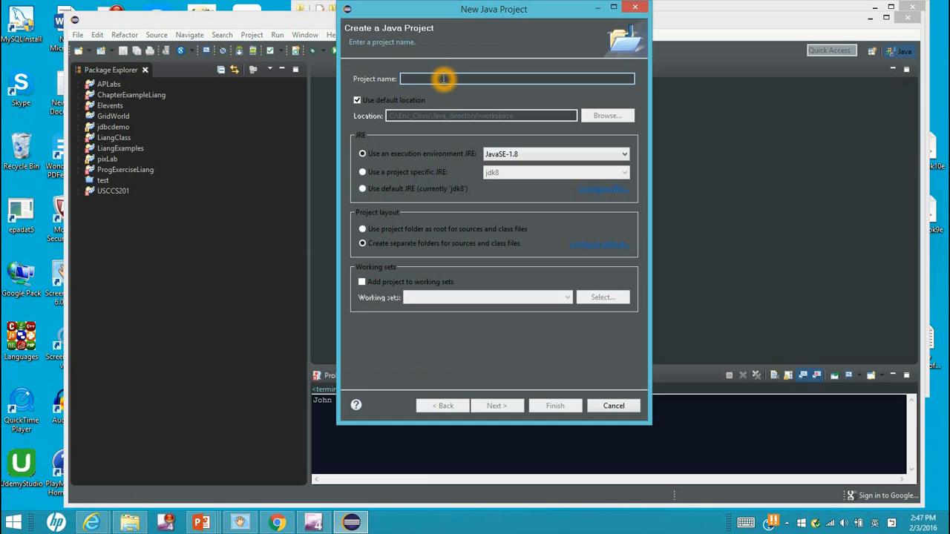
pyautogui.write('Jun')
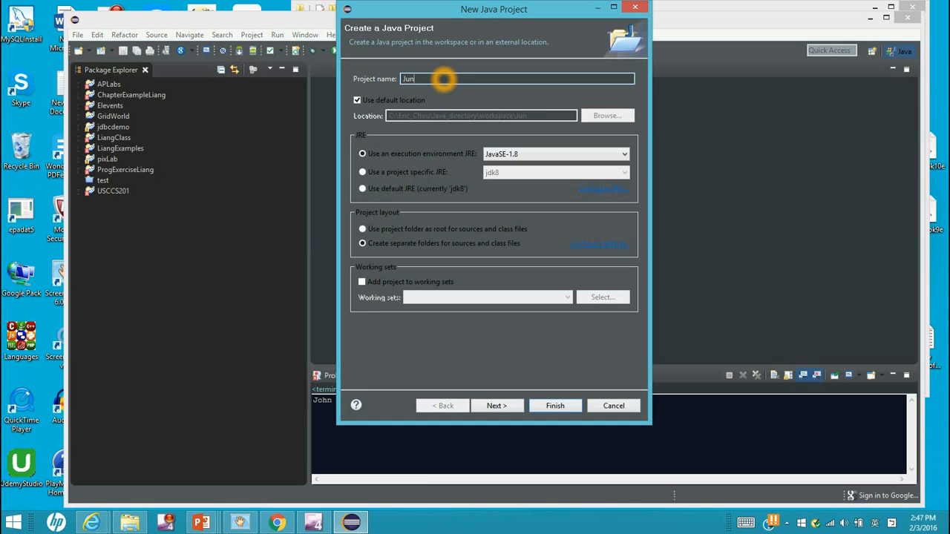
pyautogui.write('JUnitTest')
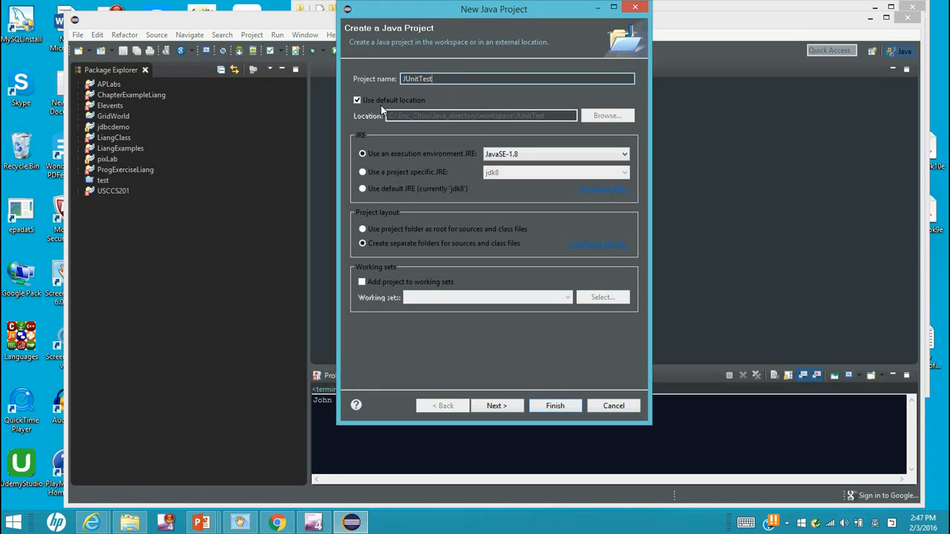
# - Set the project location to a new JUnitTest folder under Java_directory
pyautogui.click(357, 99)
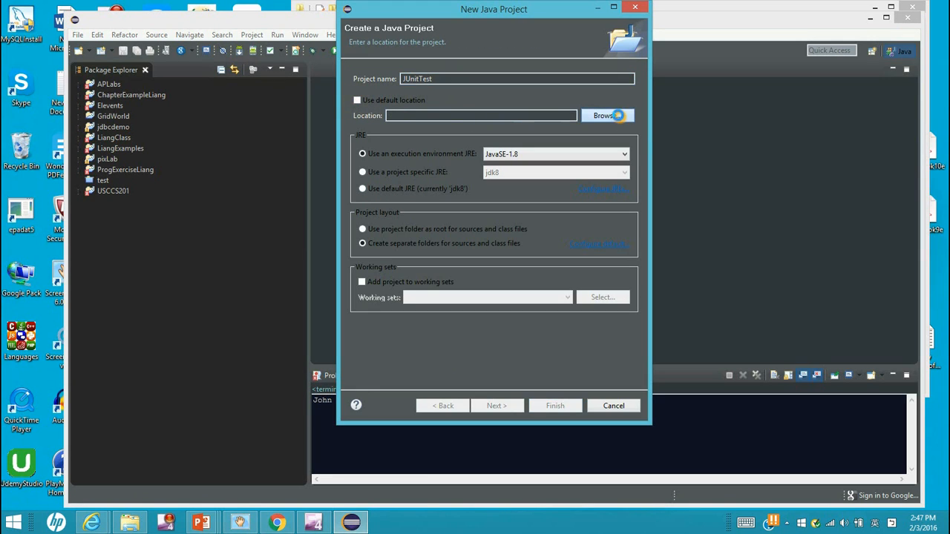
pyautogui.click(606, 115)
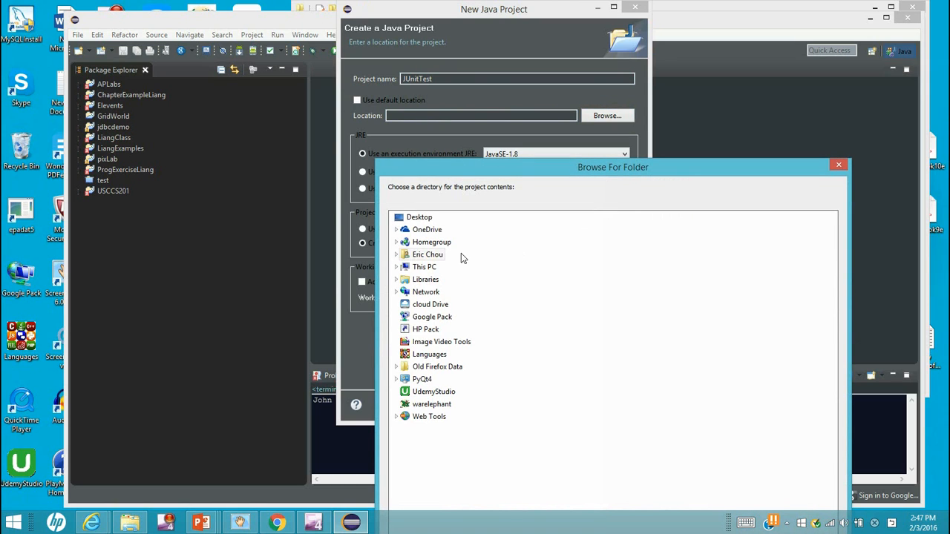
pyautogui.click(424, 267)
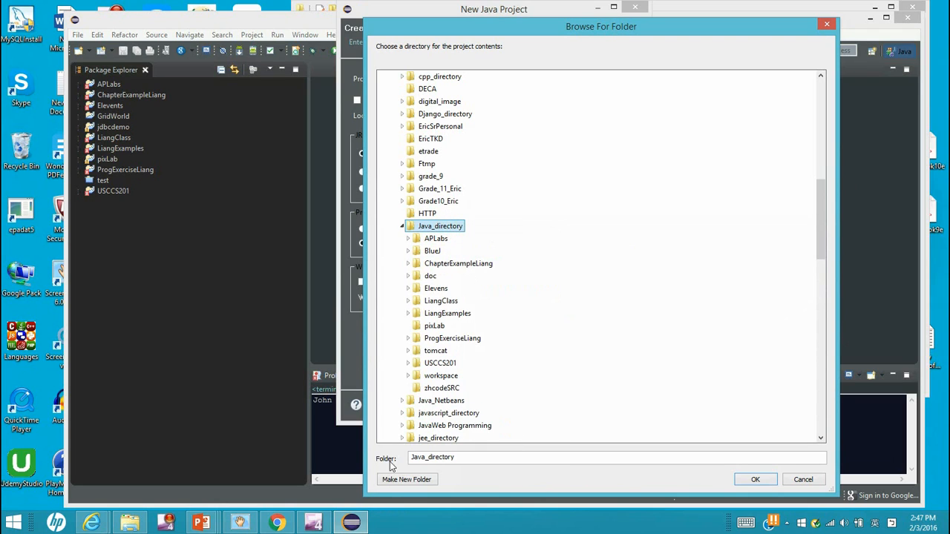
pyautogui.click(406, 478)
pyautogui.write('J')
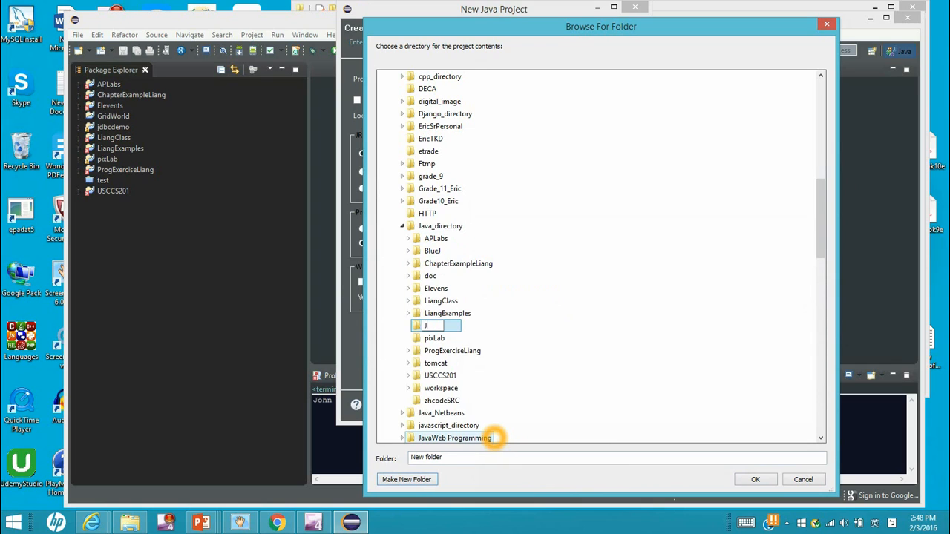
pyautogui.write('Unit')
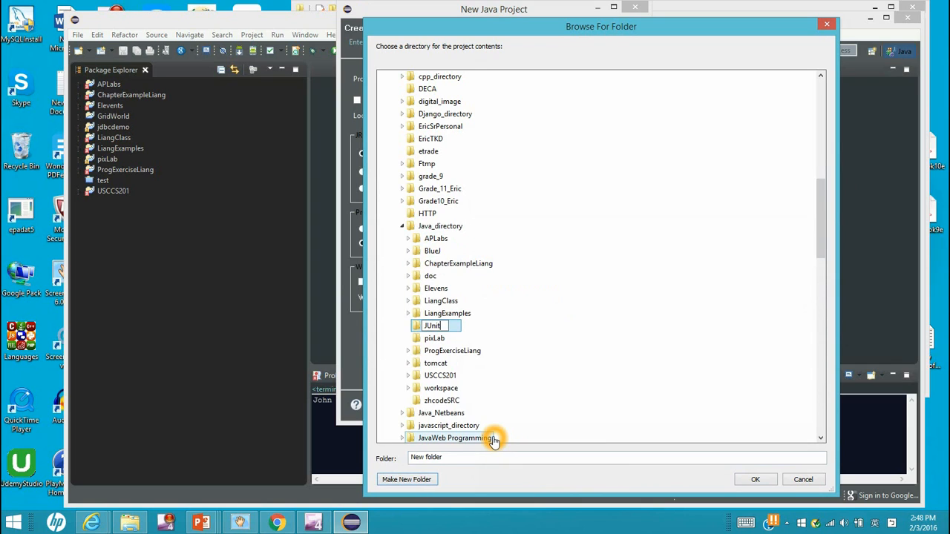
pyautogui.write('Test')
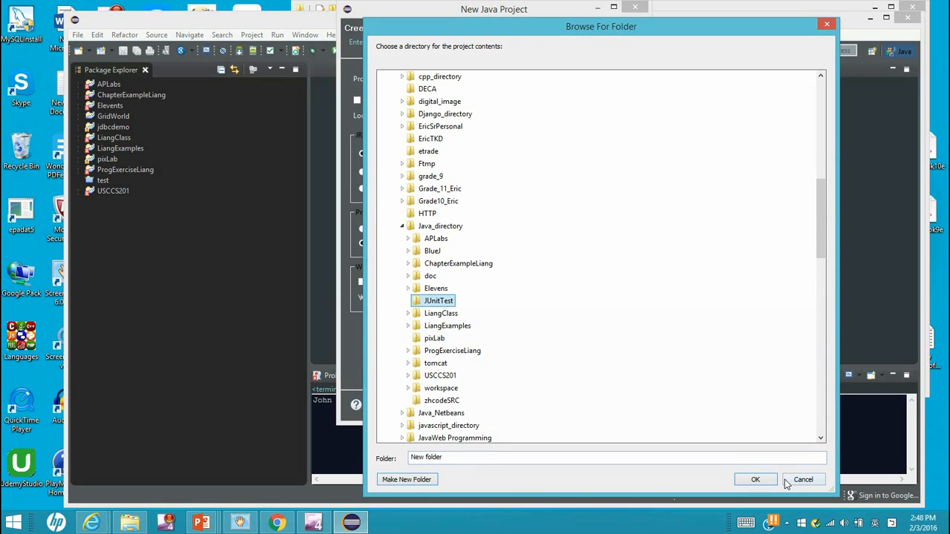
pyautogui.click(754, 479)
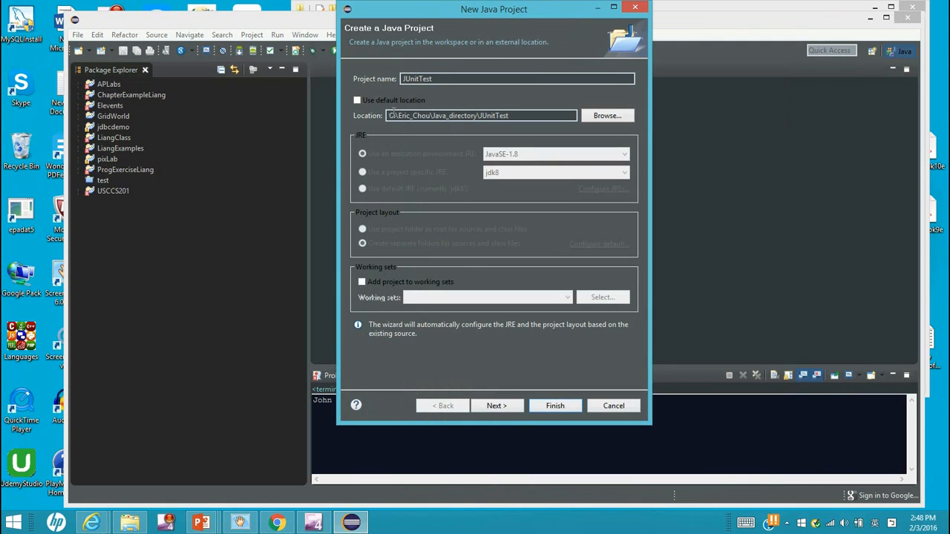
pyautogui.moveTo(520, 424)
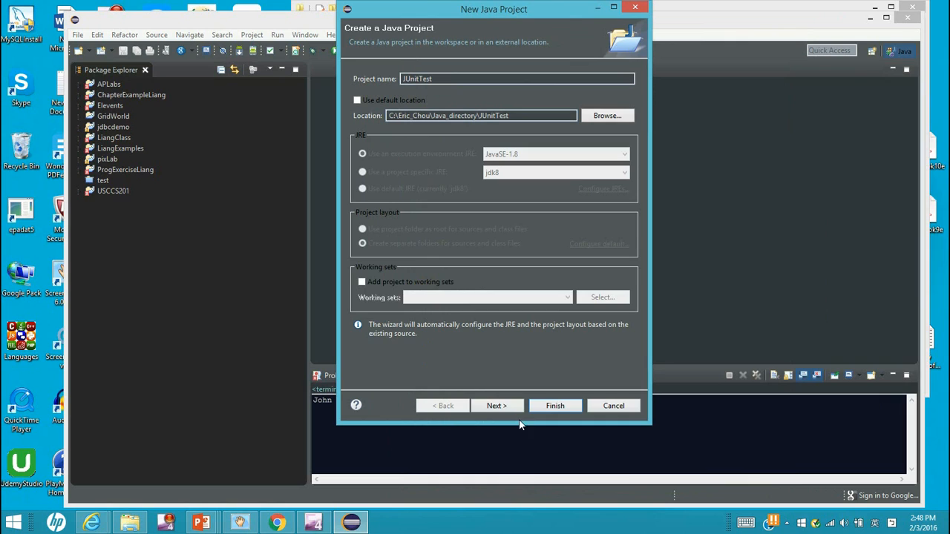
pyautogui.click(496, 405)
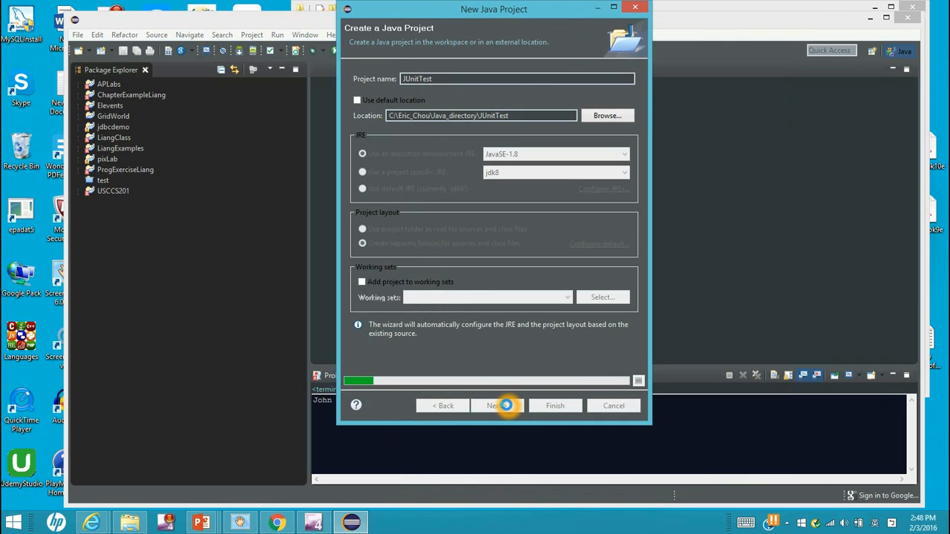
# - Add the junit jar as an external JAR on the Libraries build path
pyautogui.click(492, 406)
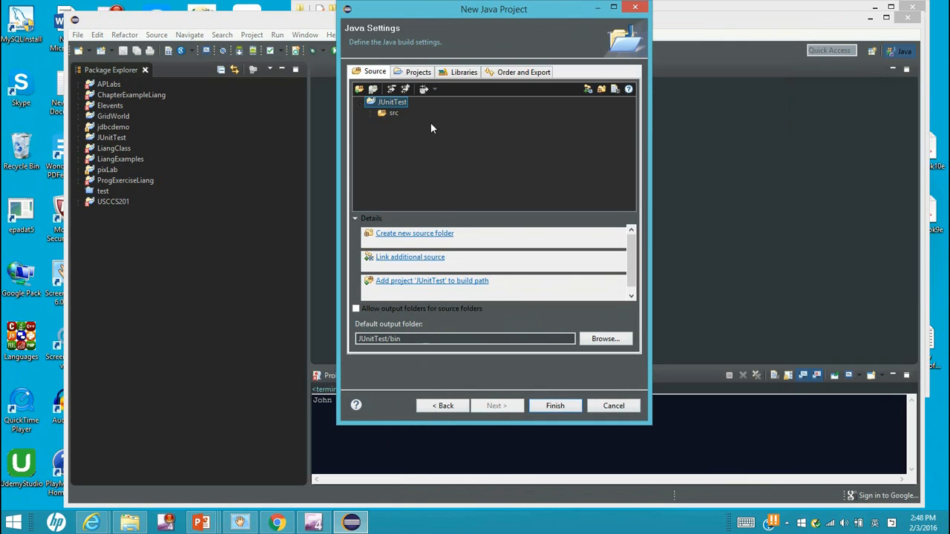
pyautogui.click(464, 72)
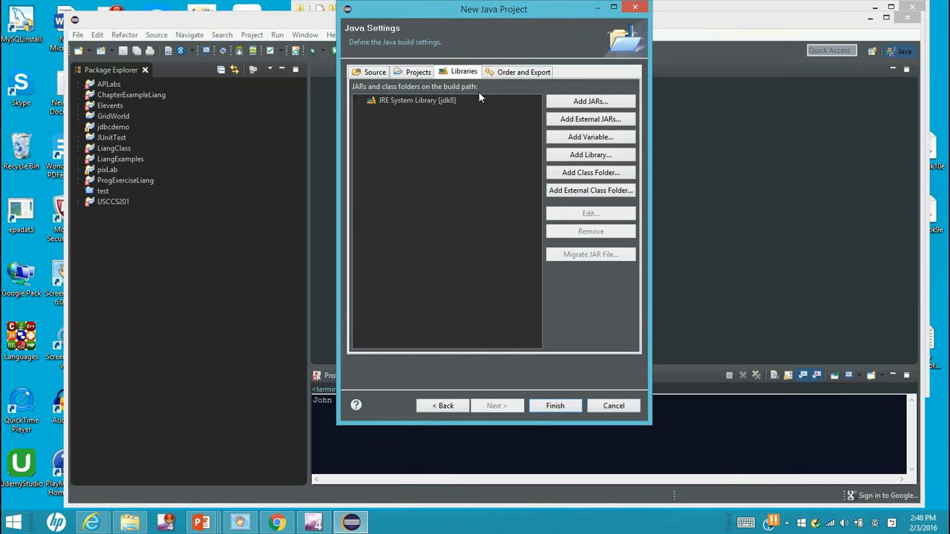
pyautogui.moveTo(568, 124)
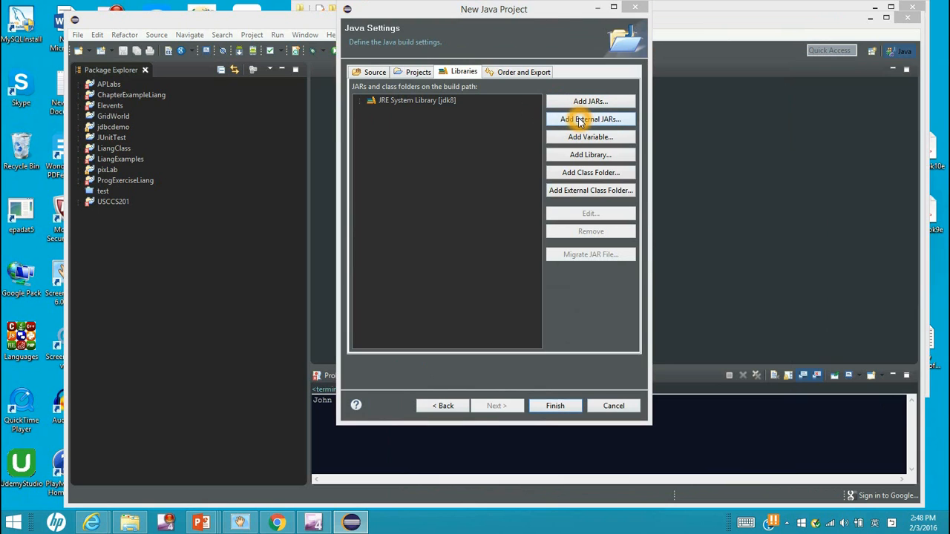
pyautogui.click(590, 119)
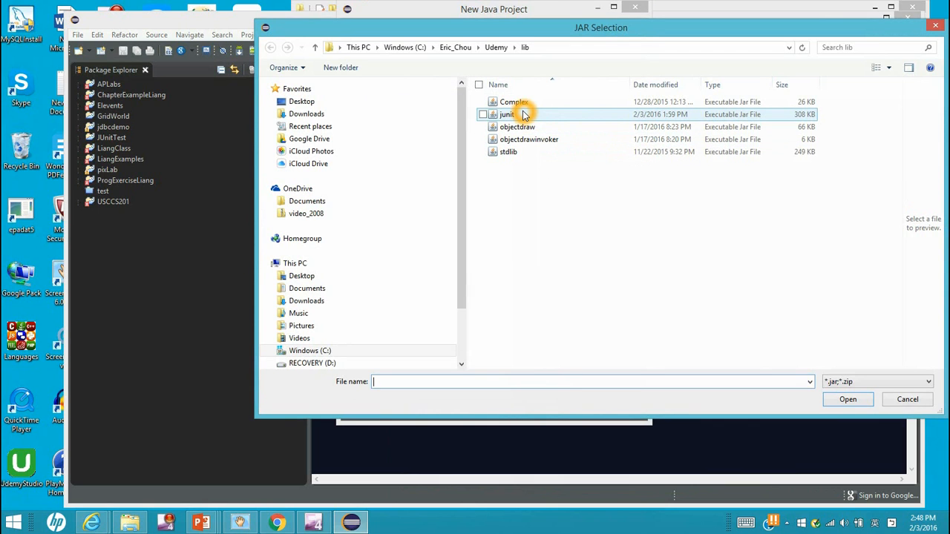
pyautogui.click(507, 114)
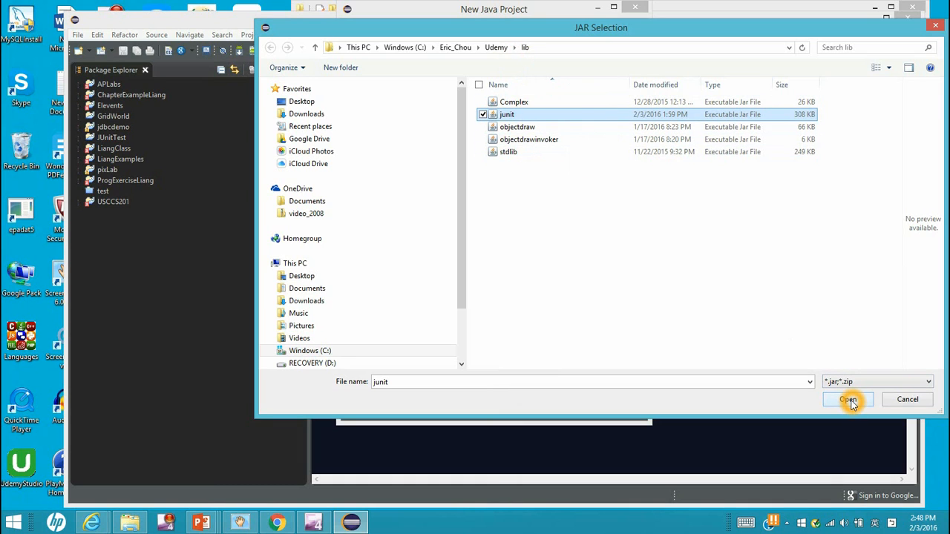
pyautogui.click(848, 399)
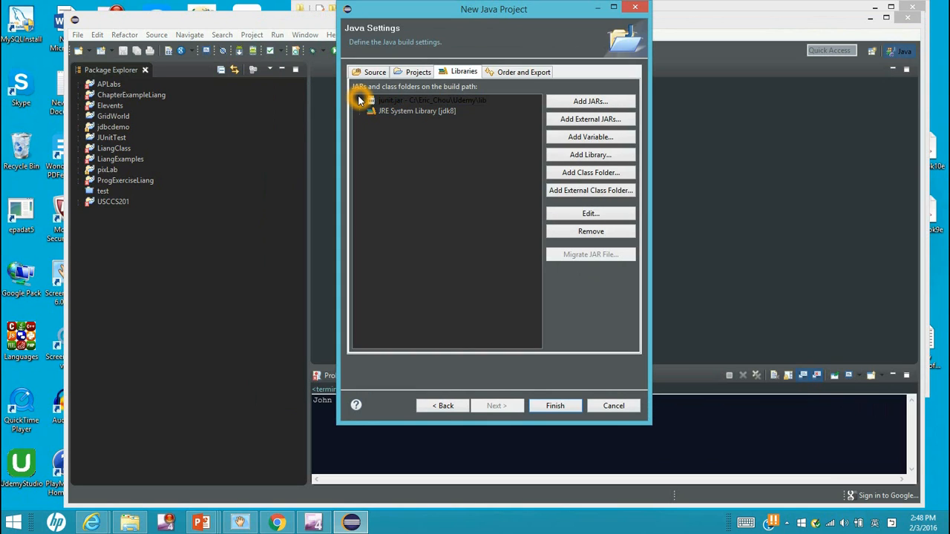
# - Expand and collapse the junit.jar entry, then finish the wizard
pyautogui.click(364, 100)
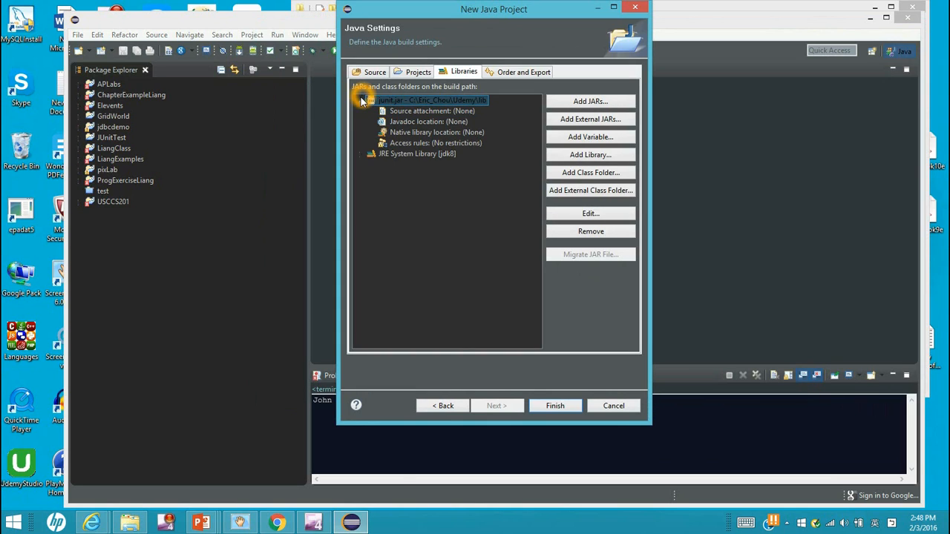
pyautogui.click(363, 100)
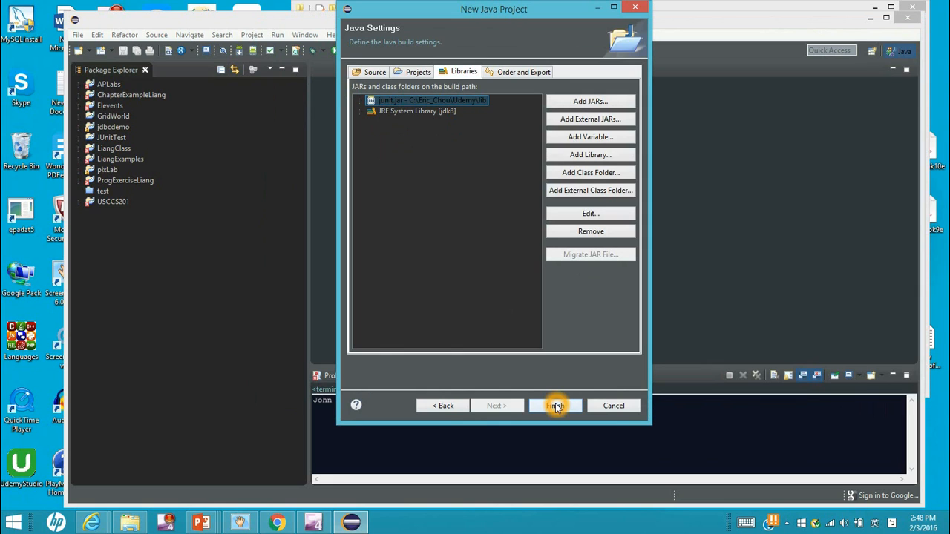
pyautogui.click(555, 405)
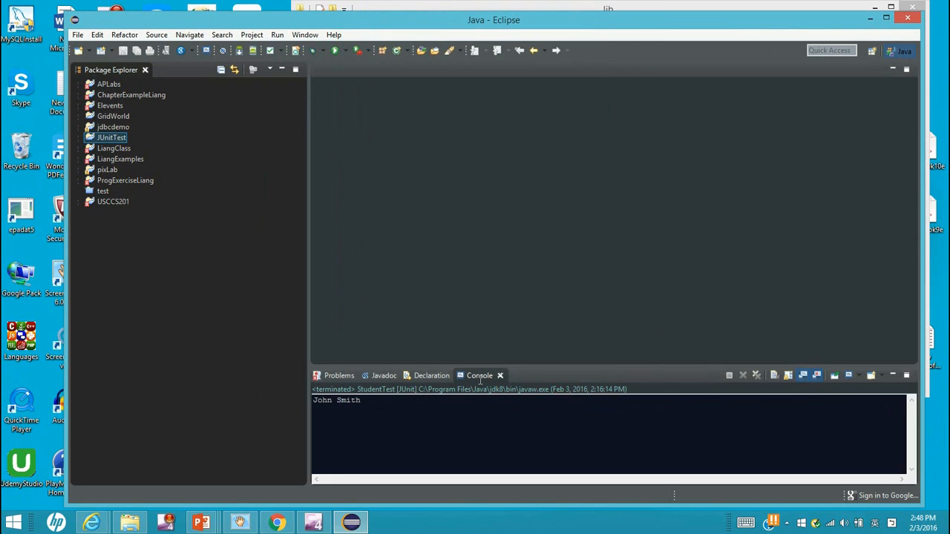
pyautogui.click(111, 137)
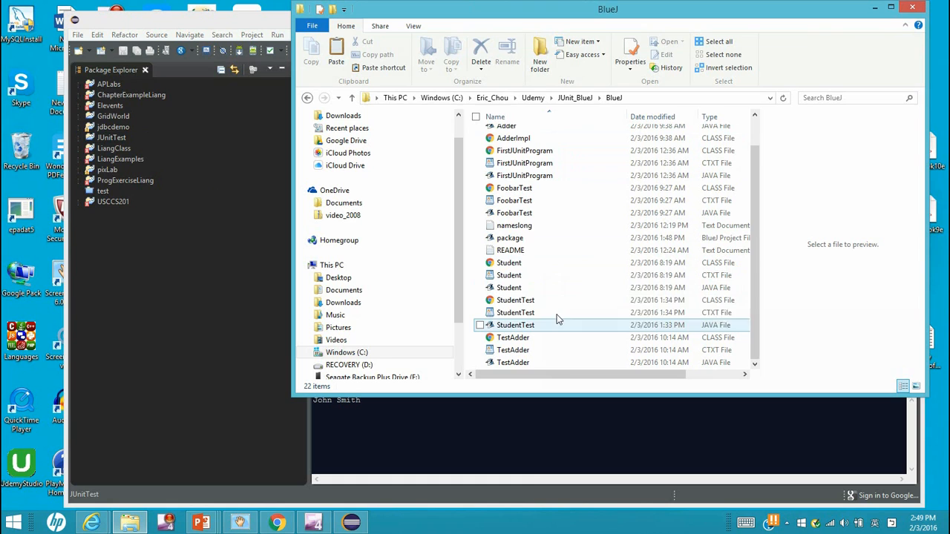
# - Copy the Student and StudentTest files and navigate to Java_directory\JUnitTest\src
pyautogui.click(509, 287)
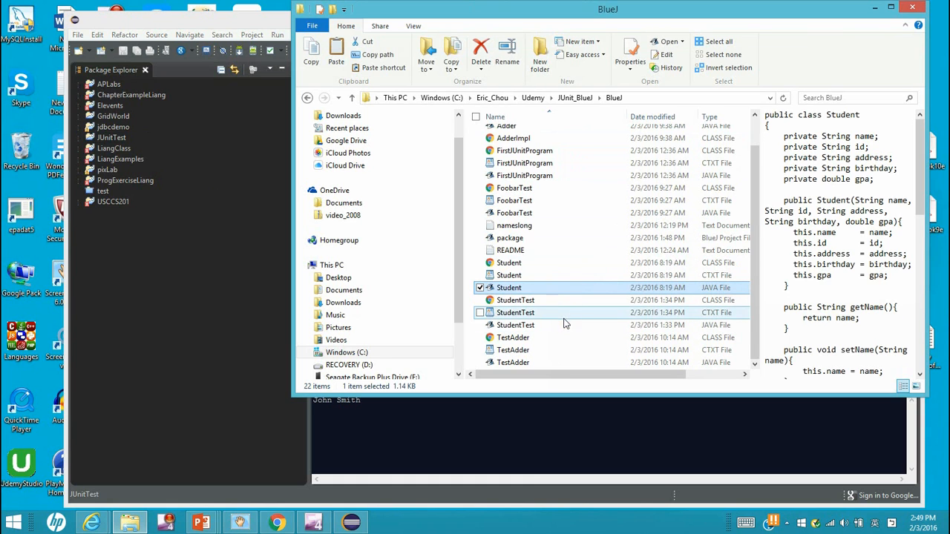
pyautogui.rightClick(545, 304)
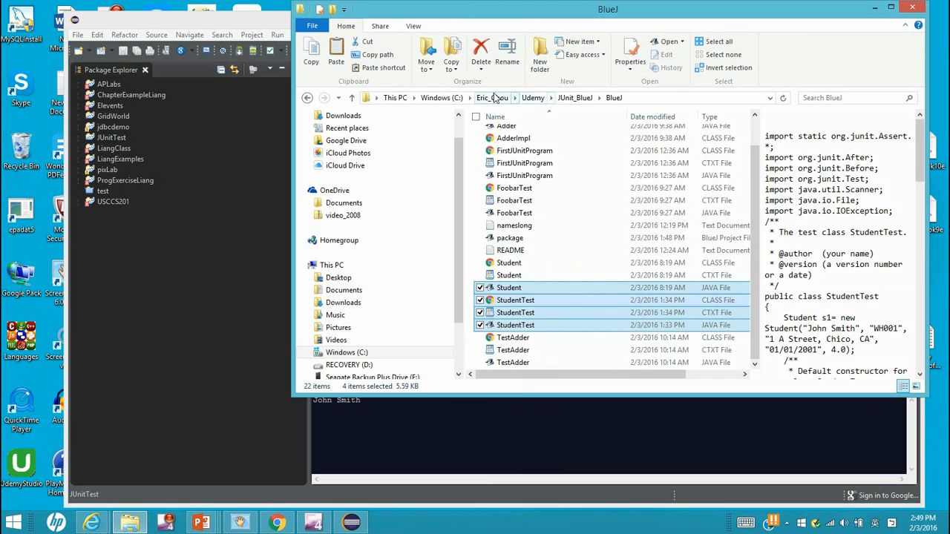
pyautogui.click(491, 97)
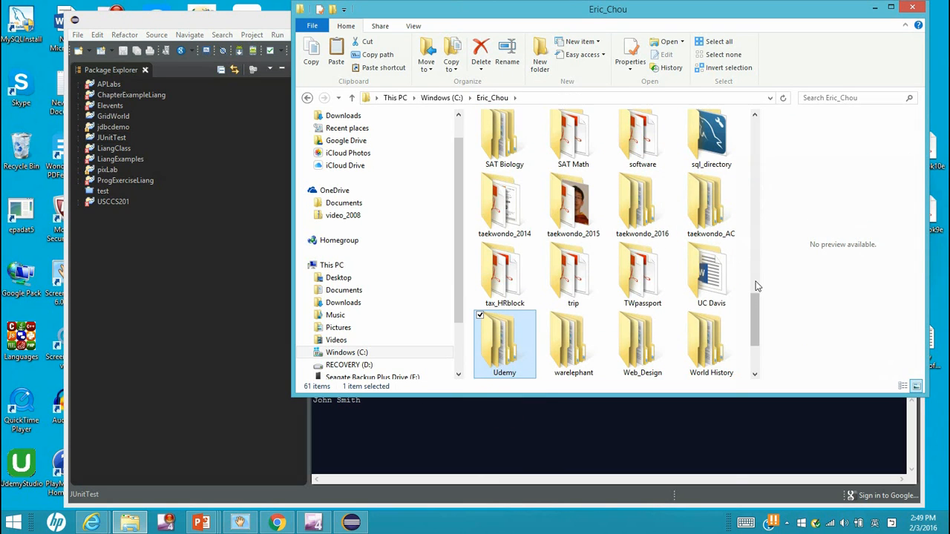
pyautogui.scroll(3)
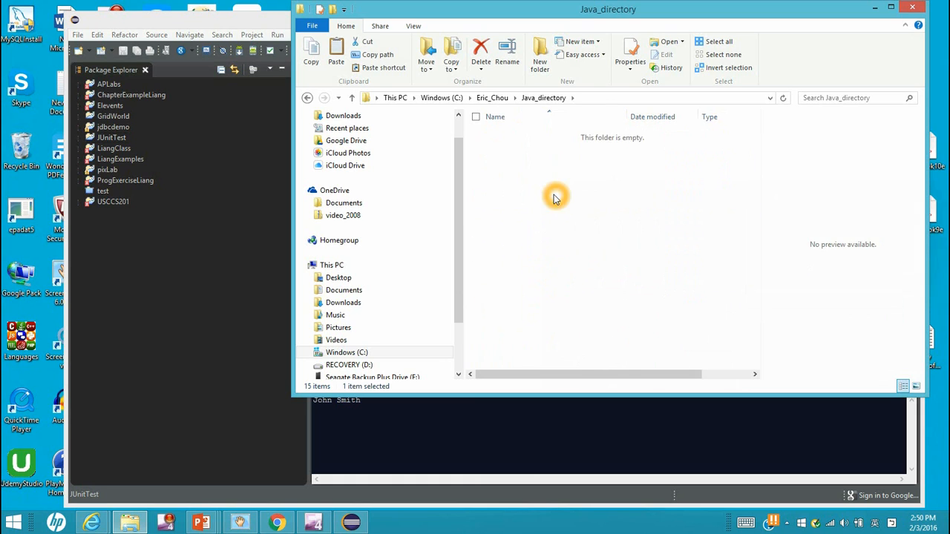
pyautogui.doubleClick(555, 196)
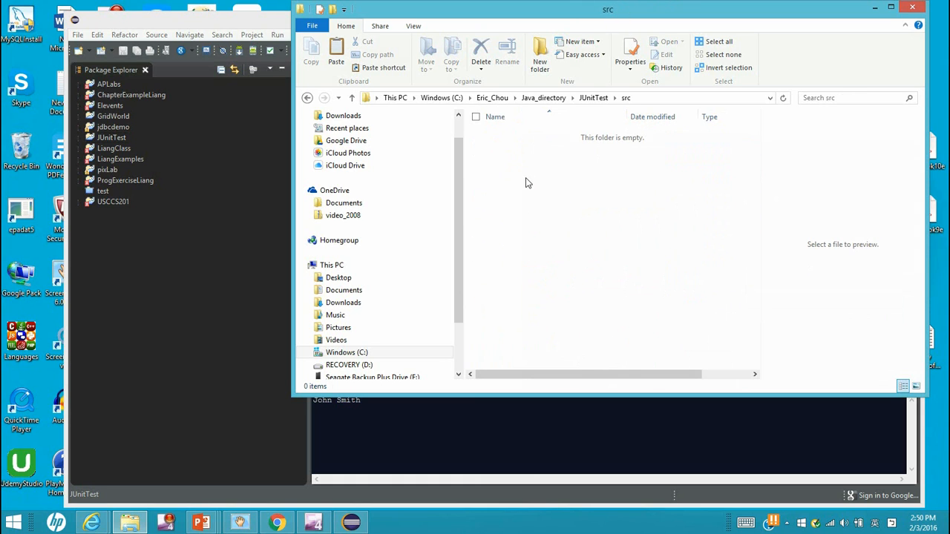
pyautogui.click(336, 52)
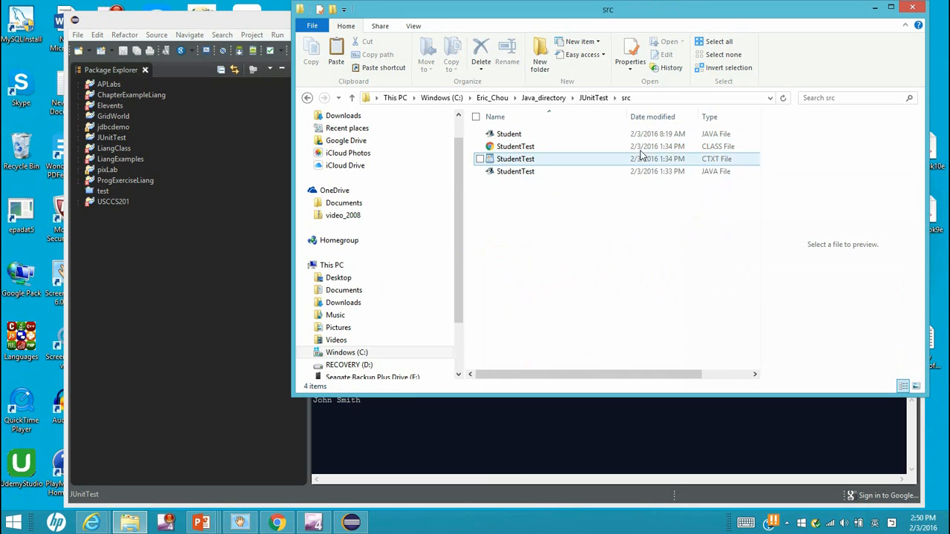
# - Close File Explorer so Eclipse is back in front
pyautogui.click(515, 159)
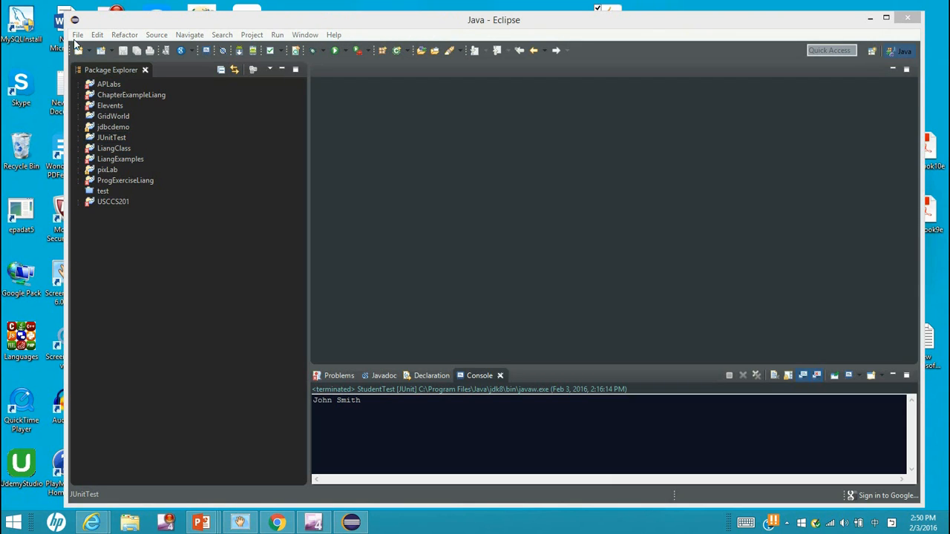
# - Refresh JUnitTest, expand src's default package and select StudentTest.java
pyautogui.click(111, 138)
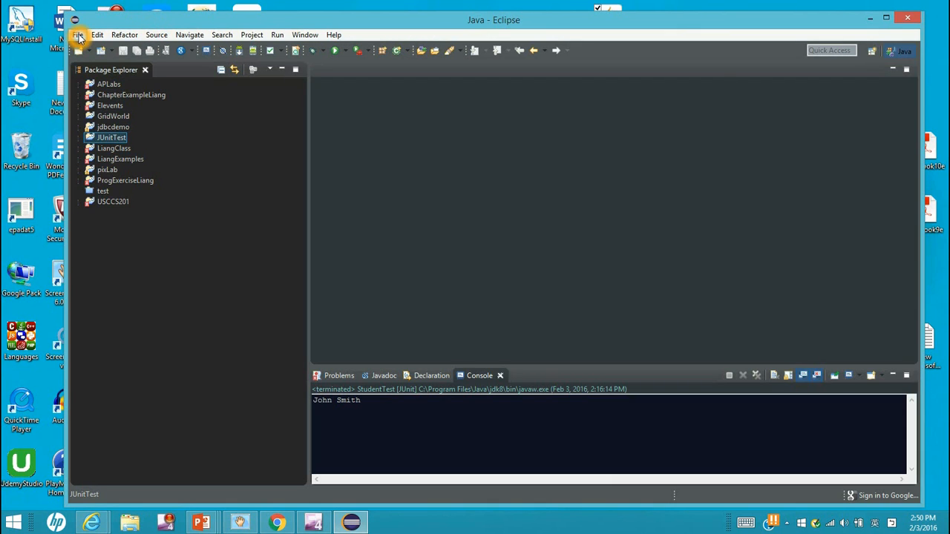
pyautogui.click(77, 34)
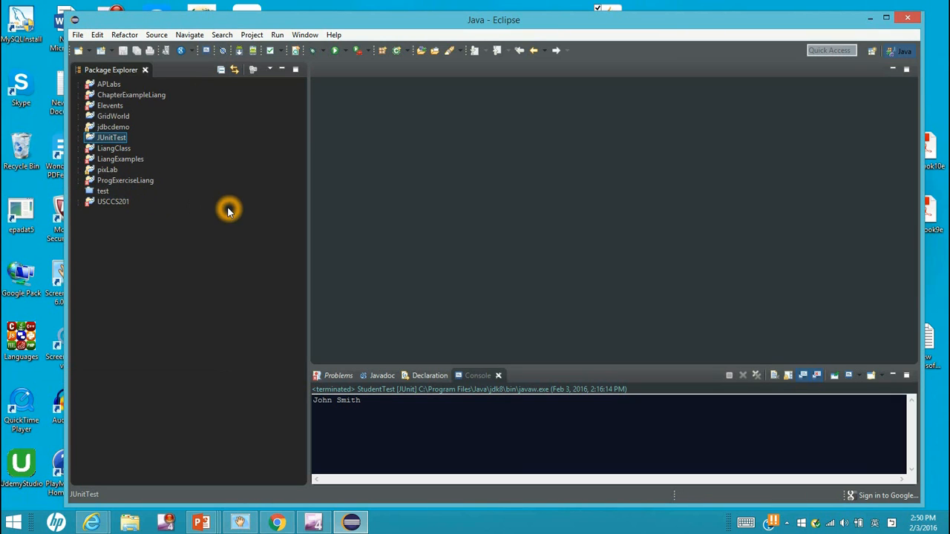
pyautogui.click(88, 137)
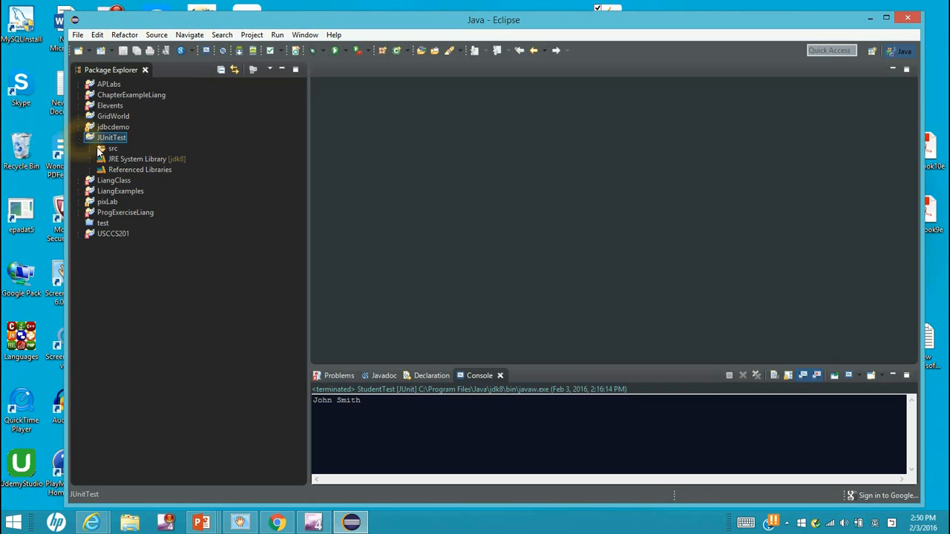
pyautogui.click(101, 148)
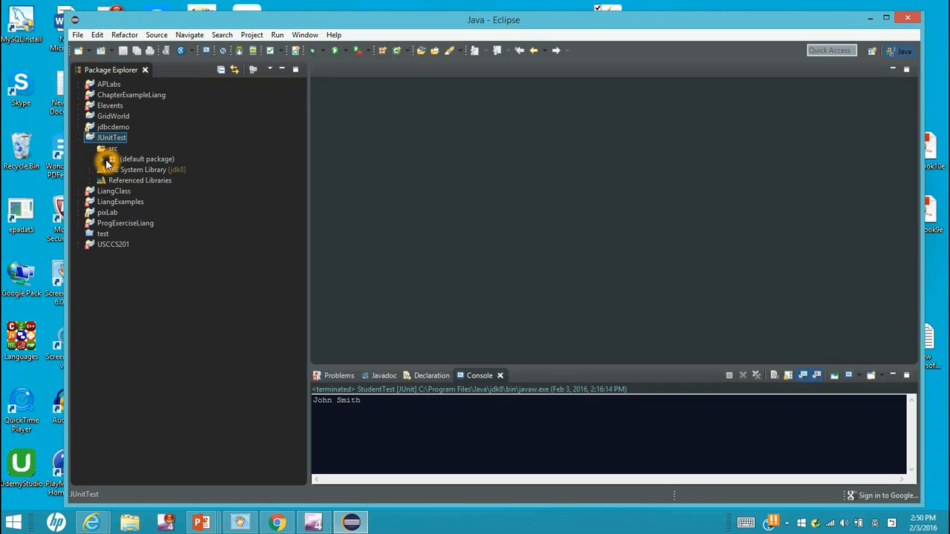
pyautogui.click(100, 149)
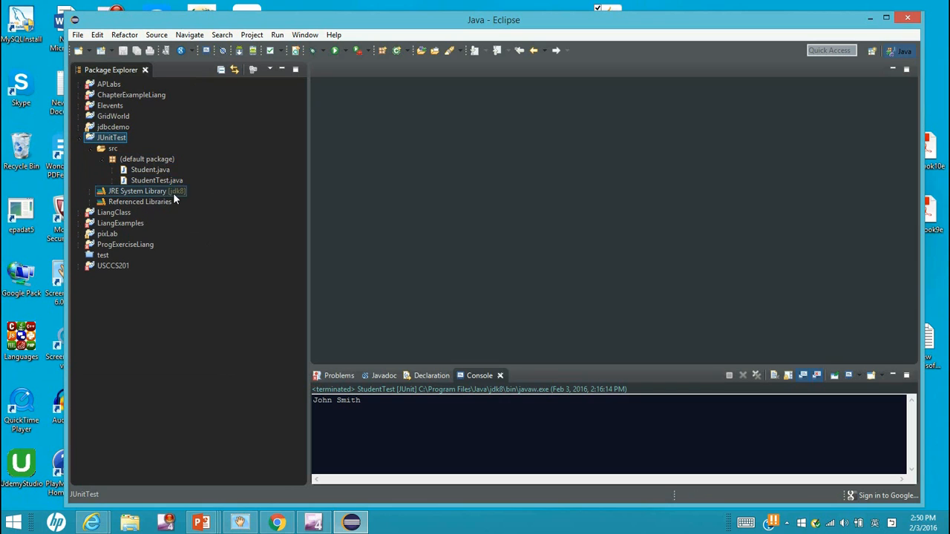
pyautogui.click(156, 180)
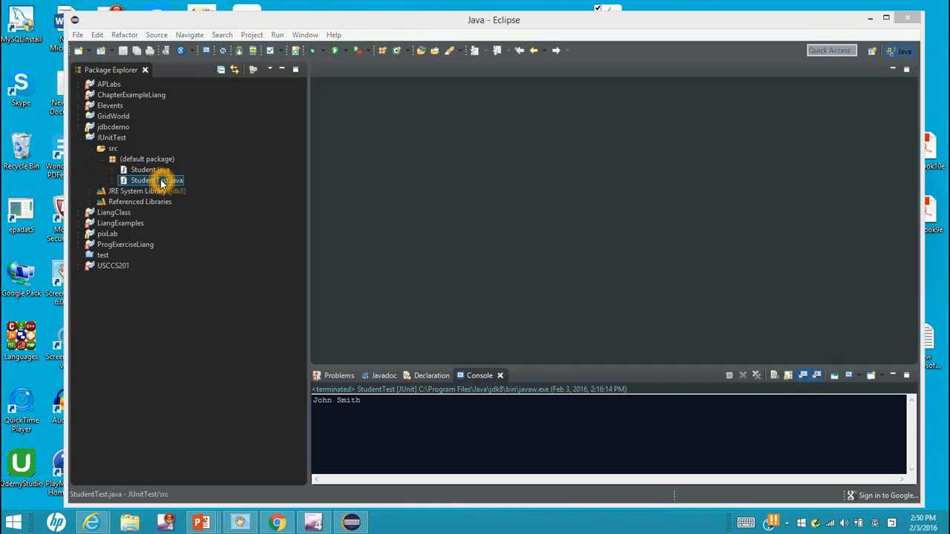
# - Run StudentTest.java as a JUnit test and view the hamcrest NoClassDefFoundError trace
pyautogui.doubleClick(156, 180)
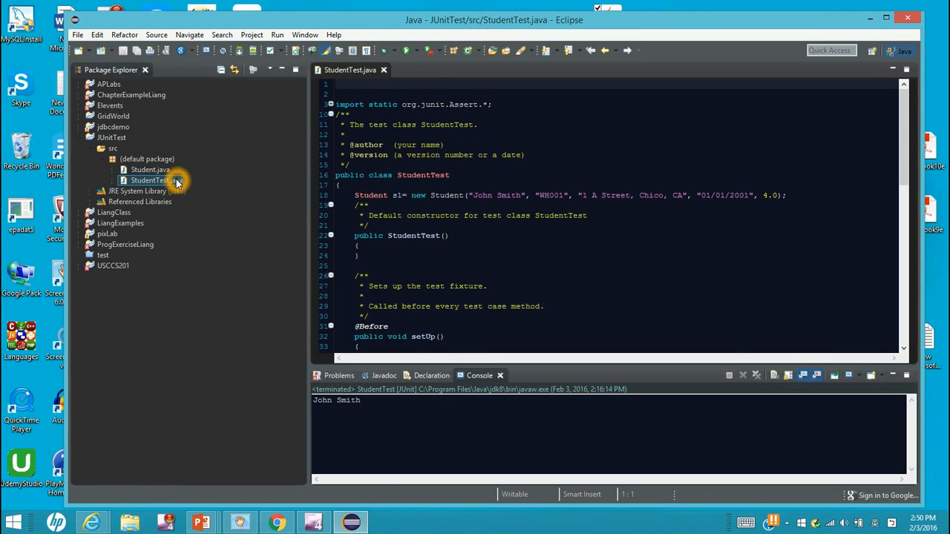
pyautogui.rightClick(152, 180)
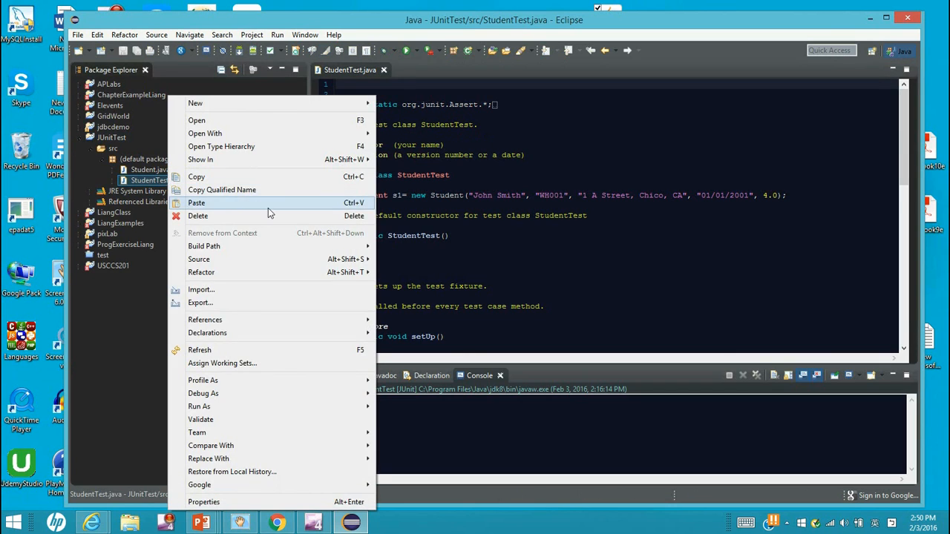
pyautogui.click(276, 34)
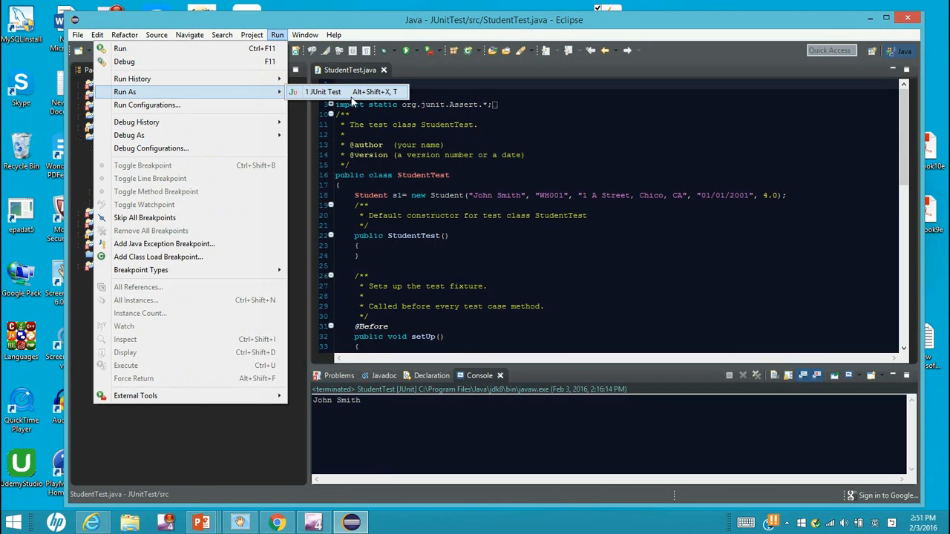
pyautogui.click(322, 91)
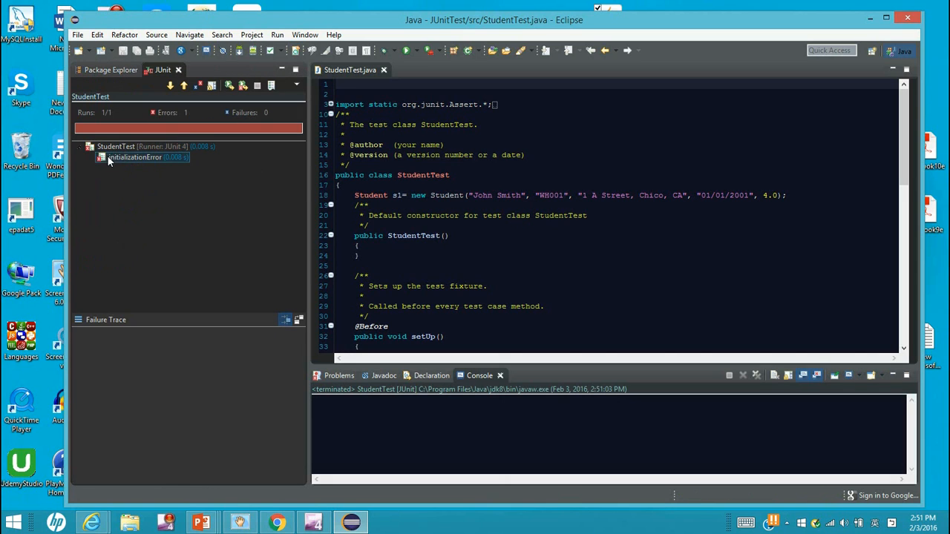
pyautogui.click(135, 156)
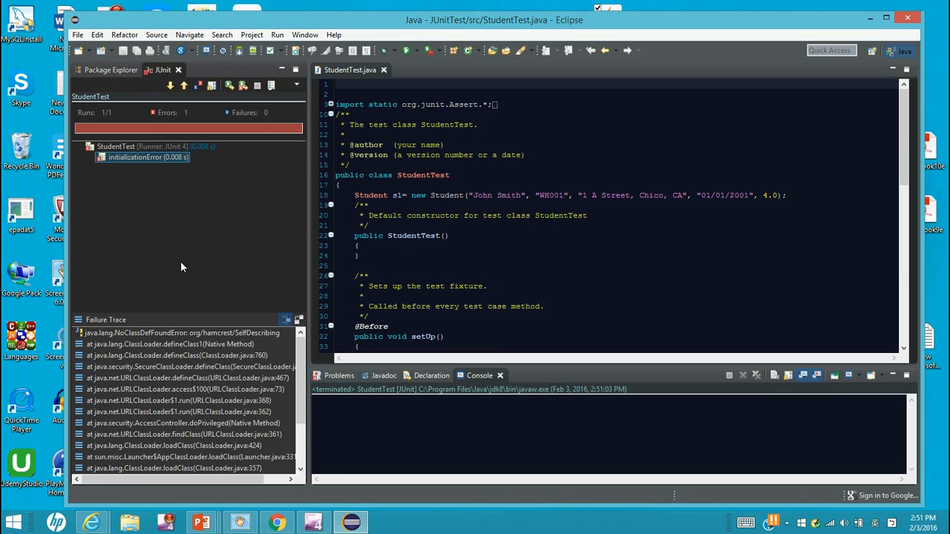
pyautogui.click(139, 157)
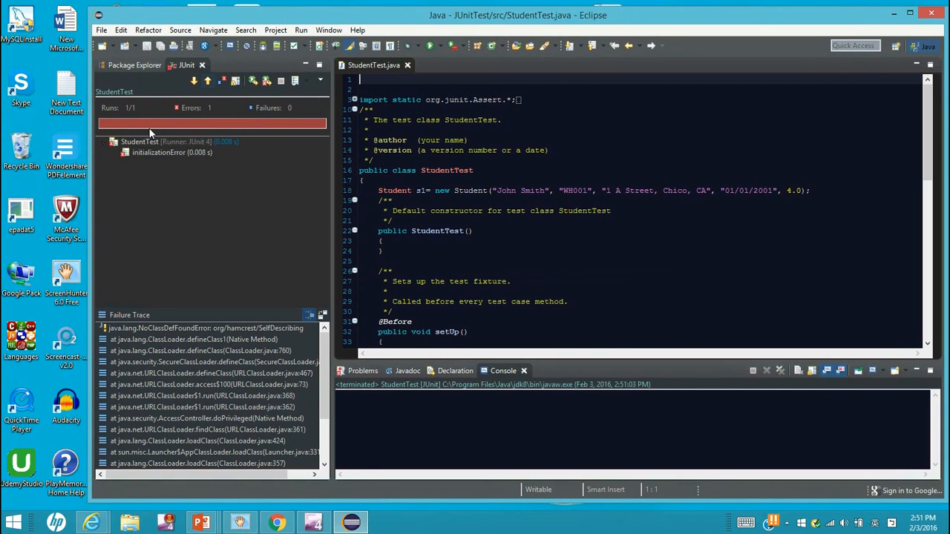
# - Expand Referenced Libraries in the JUnitTest project tree to reveal junit.jar
pyautogui.click(102, 29)
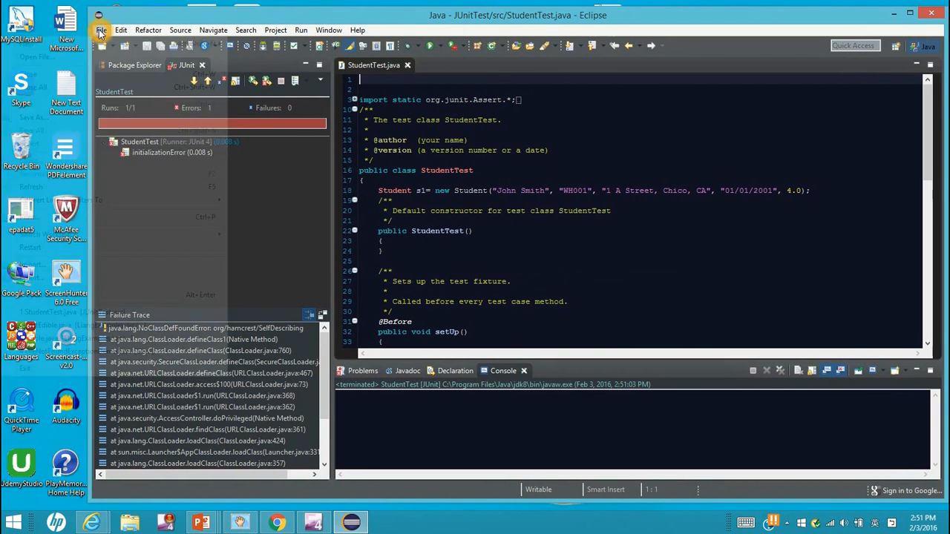
pyautogui.click(147, 30)
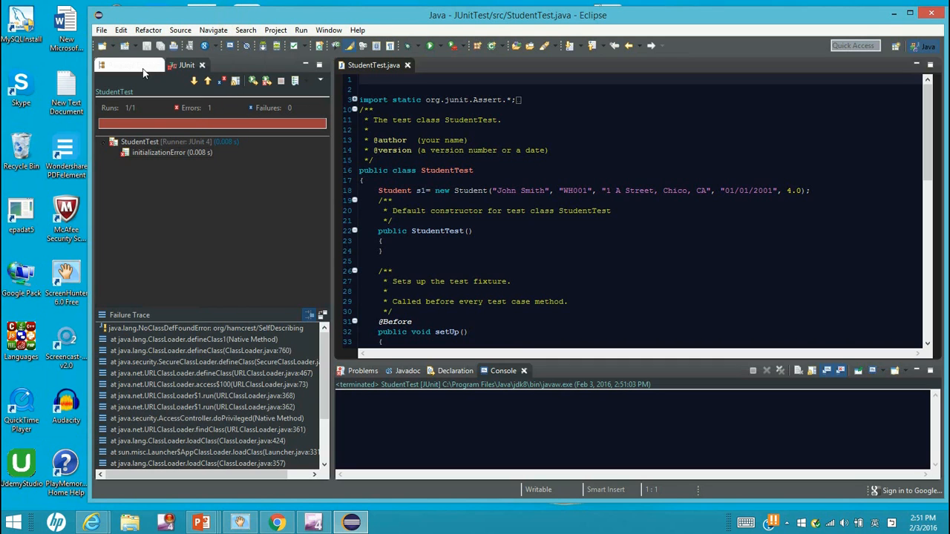
pyautogui.click(134, 64)
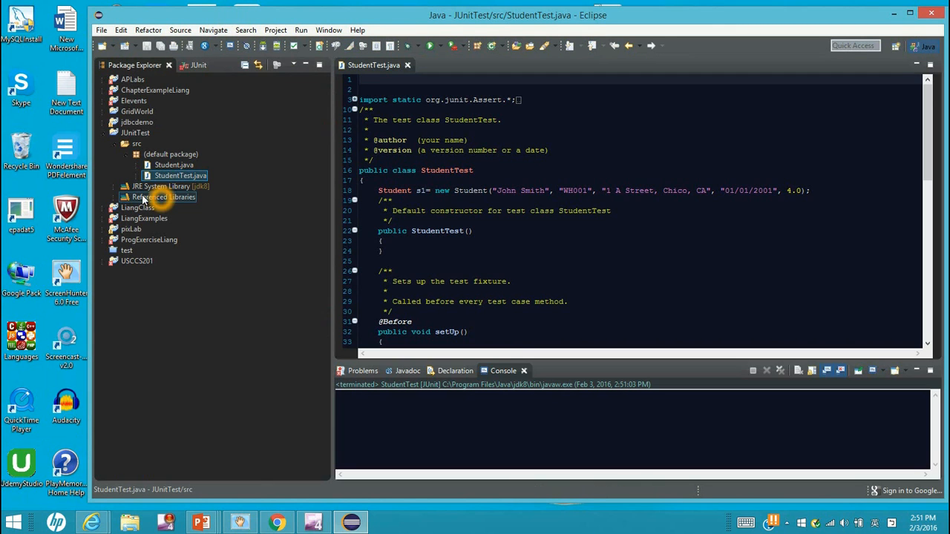
pyautogui.click(125, 197)
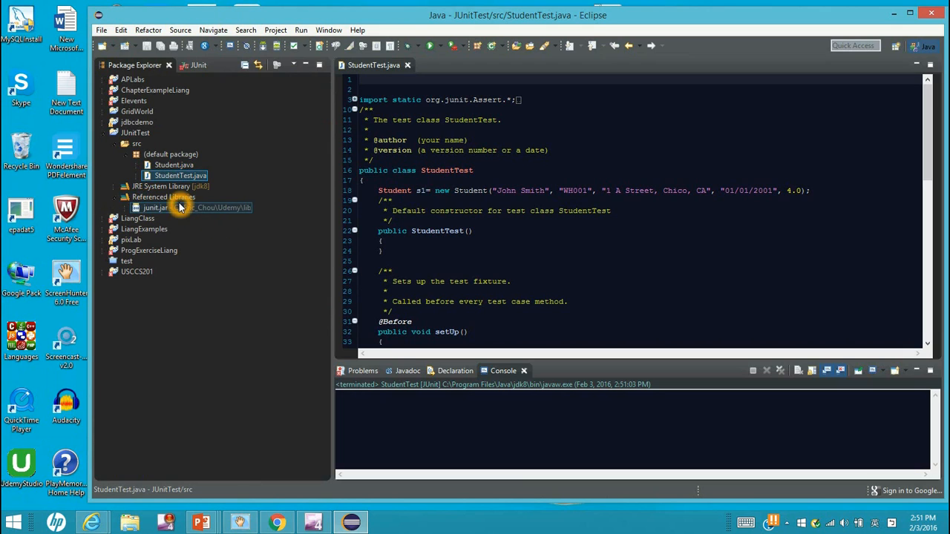
pyautogui.click(125, 196)
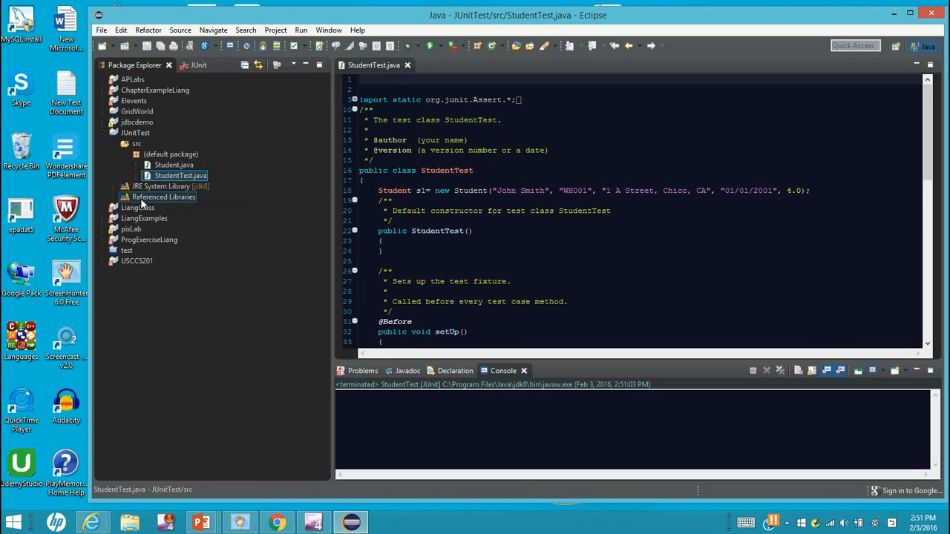
pyautogui.rightClick(164, 197)
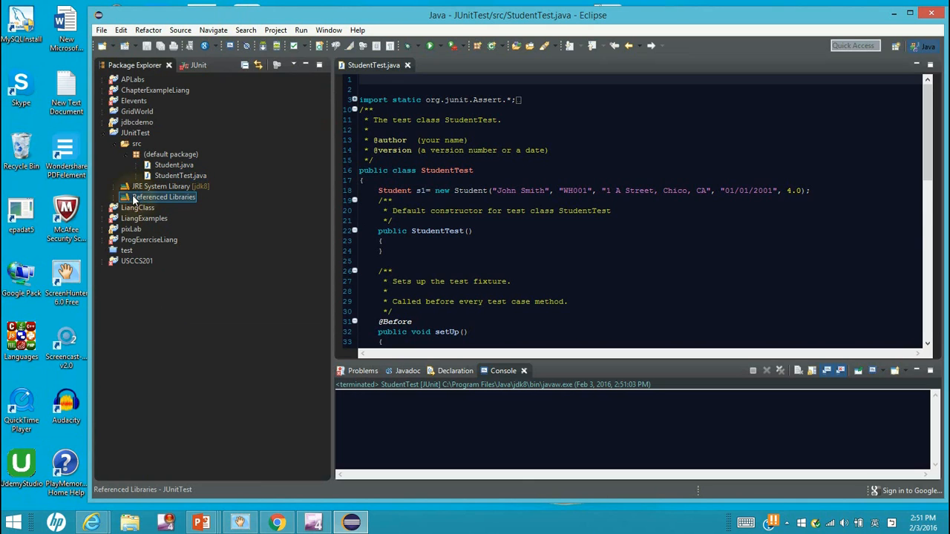
pyautogui.click(124, 197)
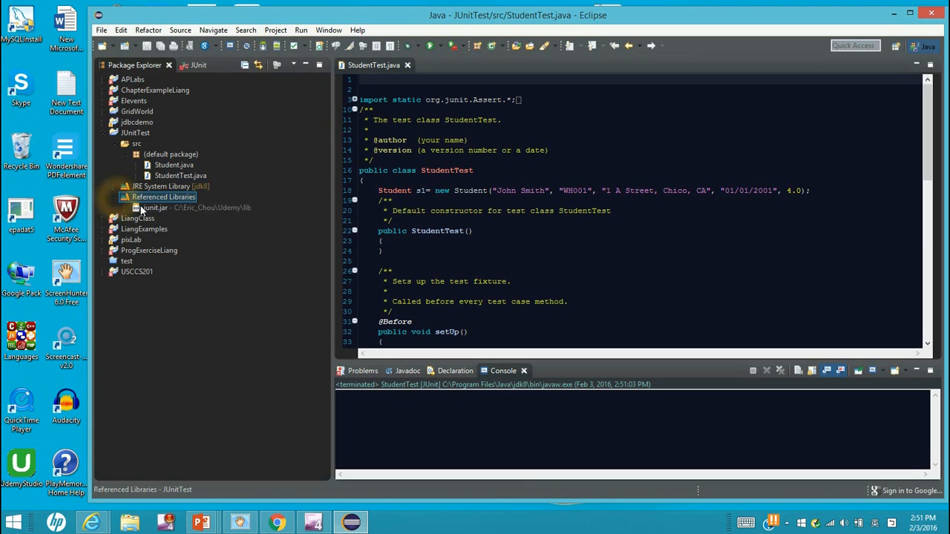
# - Remove junit.jar from the project's build path via Configure Build Path
pyautogui.rightClick(163, 196)
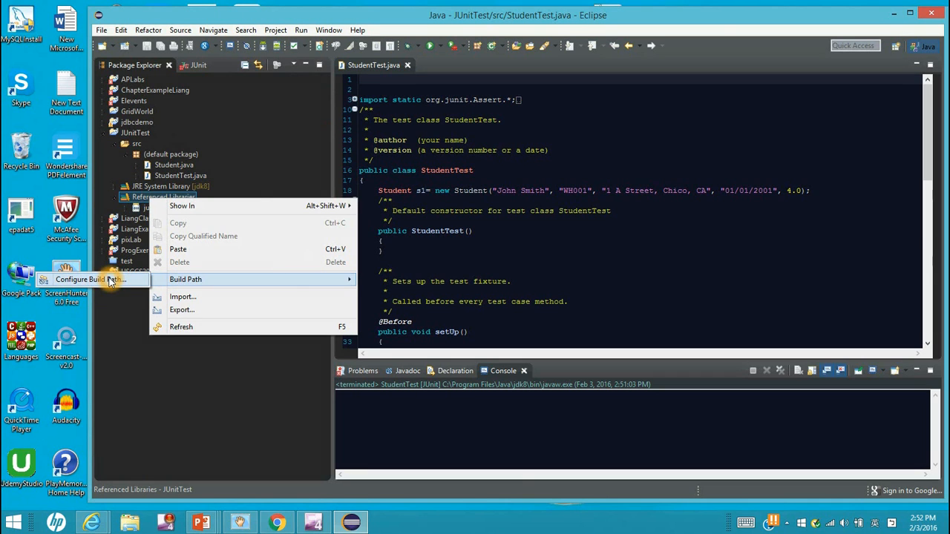
pyautogui.click(88, 279)
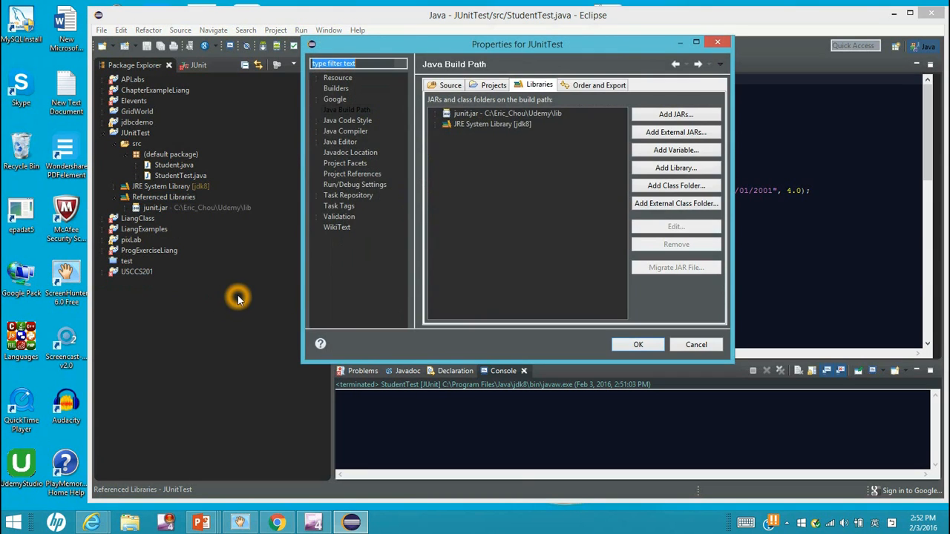
pyautogui.moveTo(510, 145)
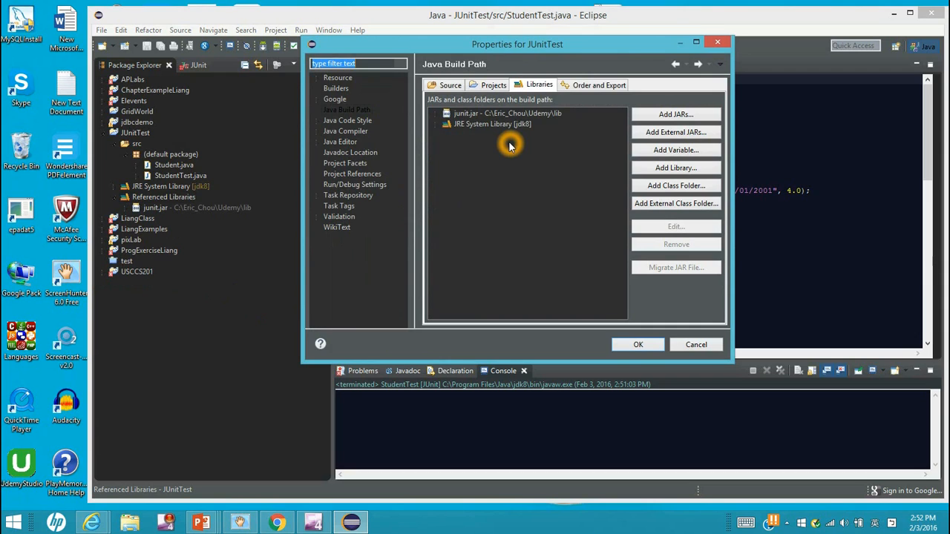
pyautogui.click(507, 113)
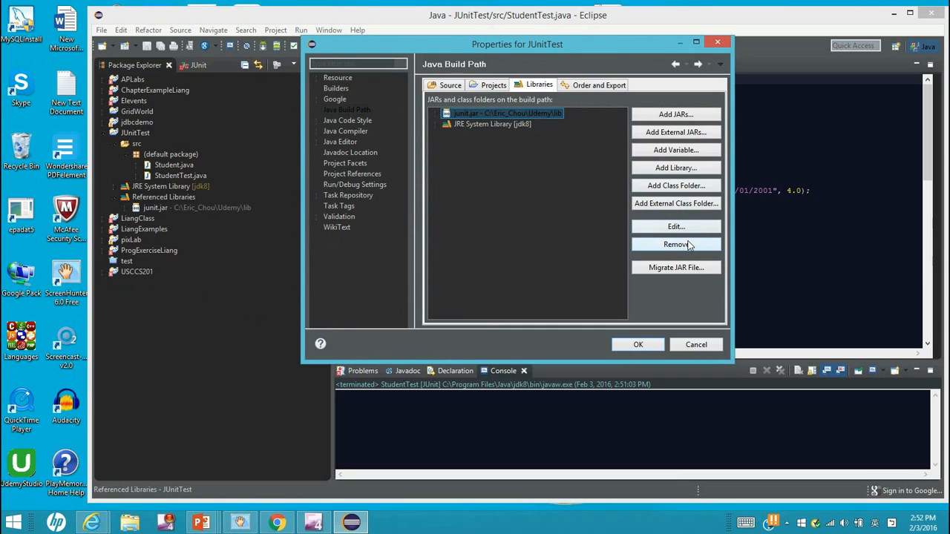
pyautogui.click(637, 344)
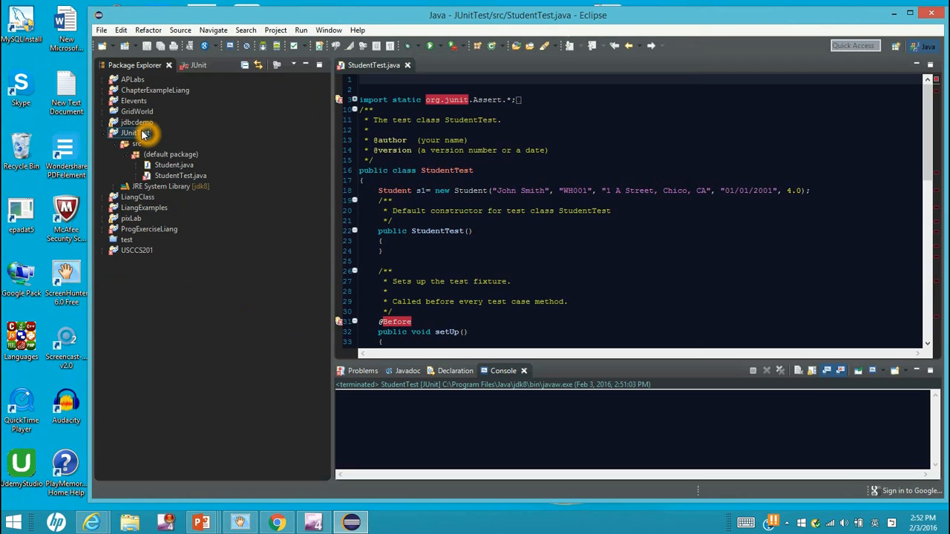
# - Add the JUnit library, version JUnit 4, to JUnitTest through Build Path > Add Libraries
pyautogui.click(130, 133)
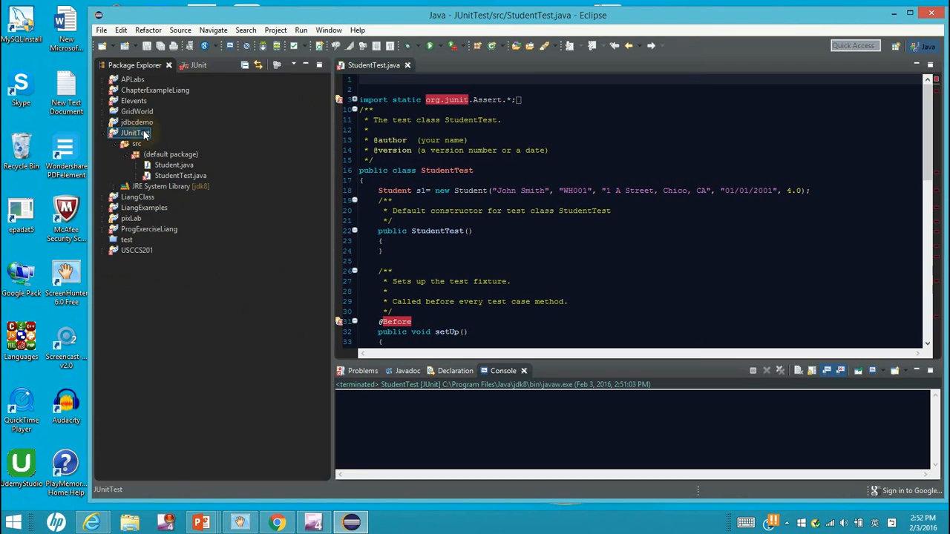
pyautogui.rightClick(136, 133)
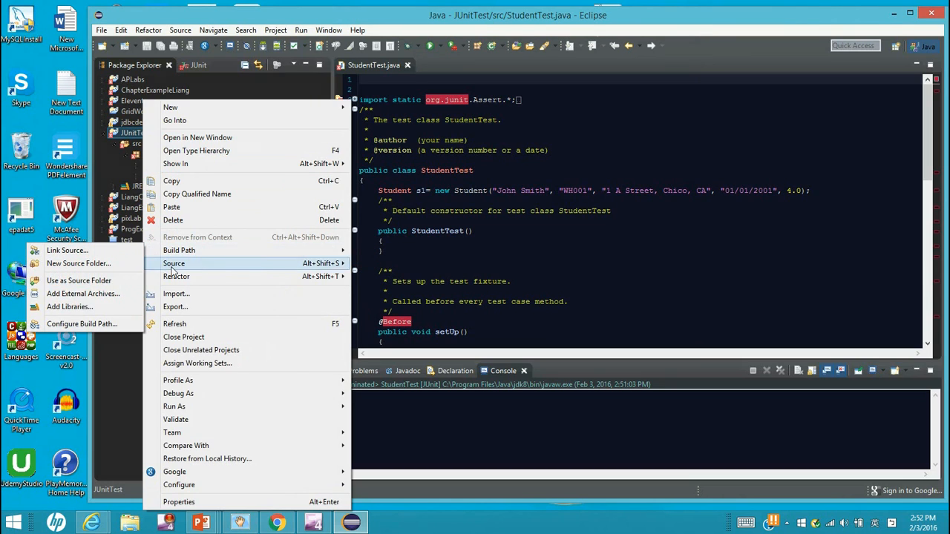
pyautogui.moveTo(124, 307)
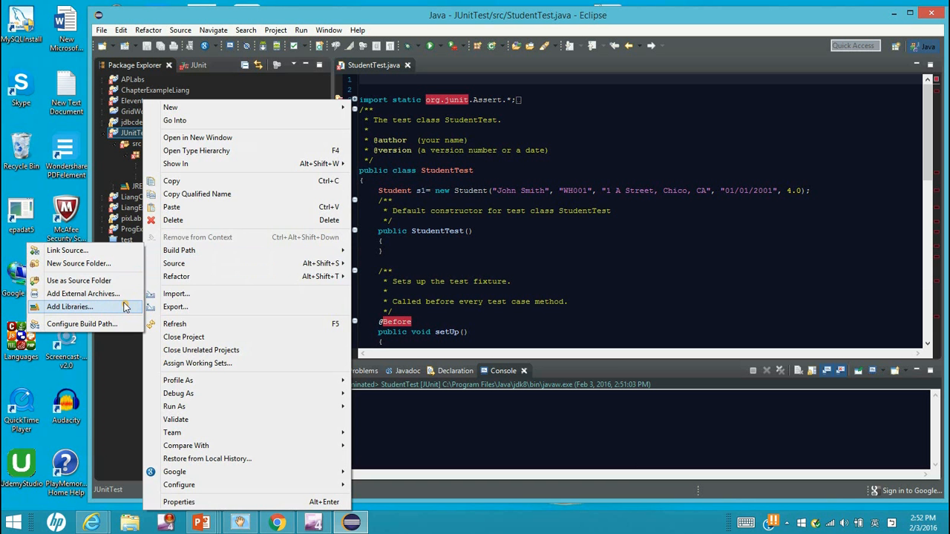
pyautogui.click(70, 306)
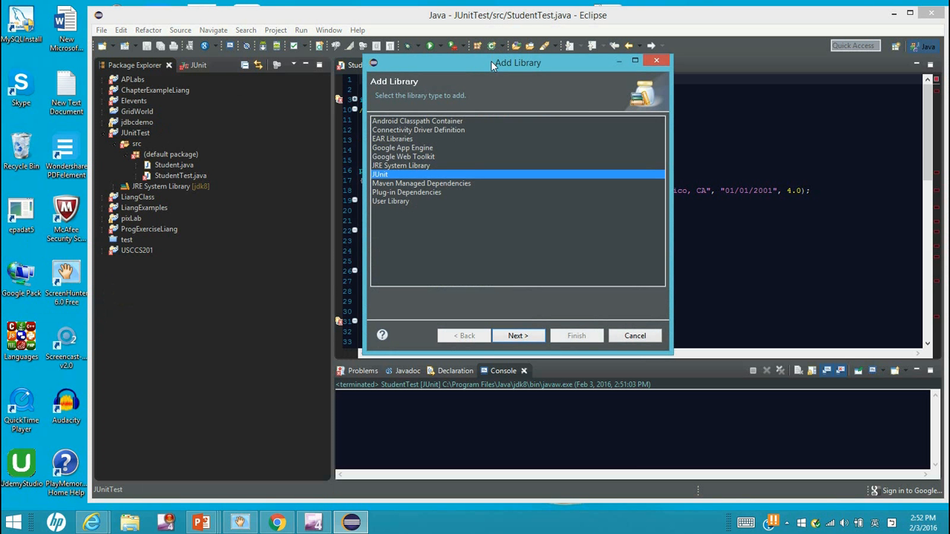
pyautogui.moveTo(455, 130)
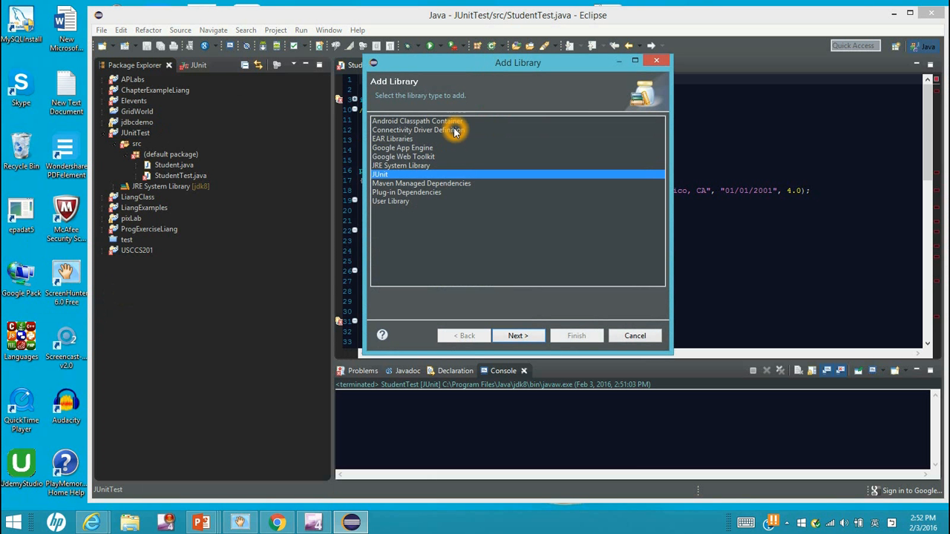
pyautogui.click(400, 164)
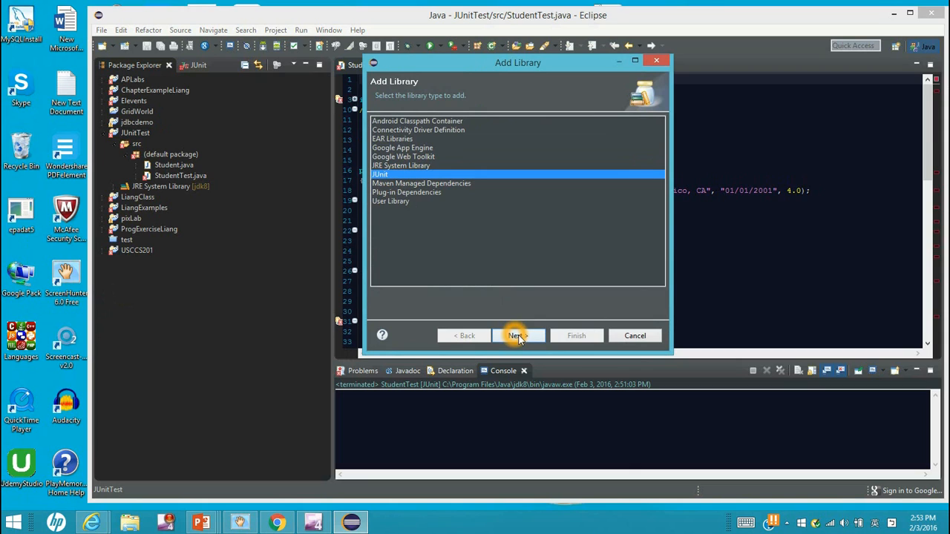
pyautogui.click(517, 335)
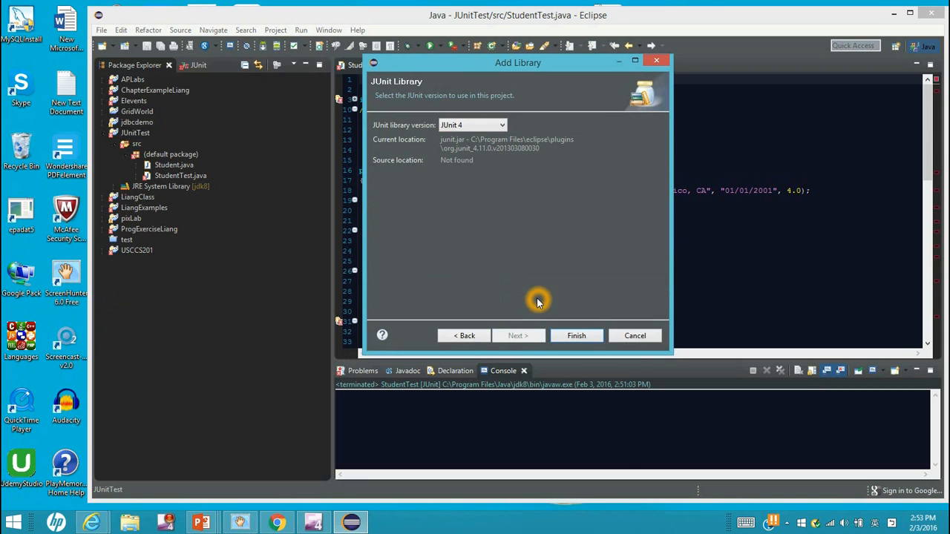
pyautogui.moveTo(460, 136)
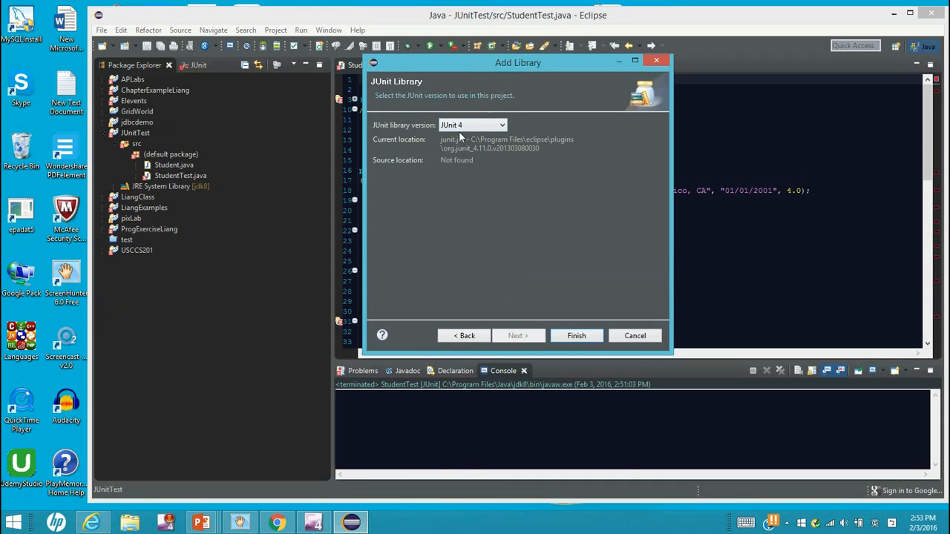
pyautogui.moveTo(577, 336)
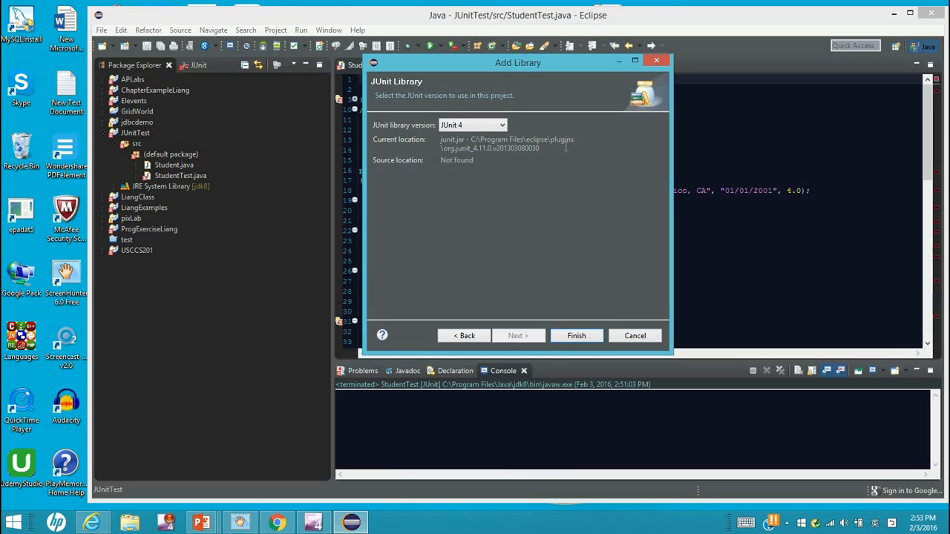
pyautogui.moveTo(575, 248)
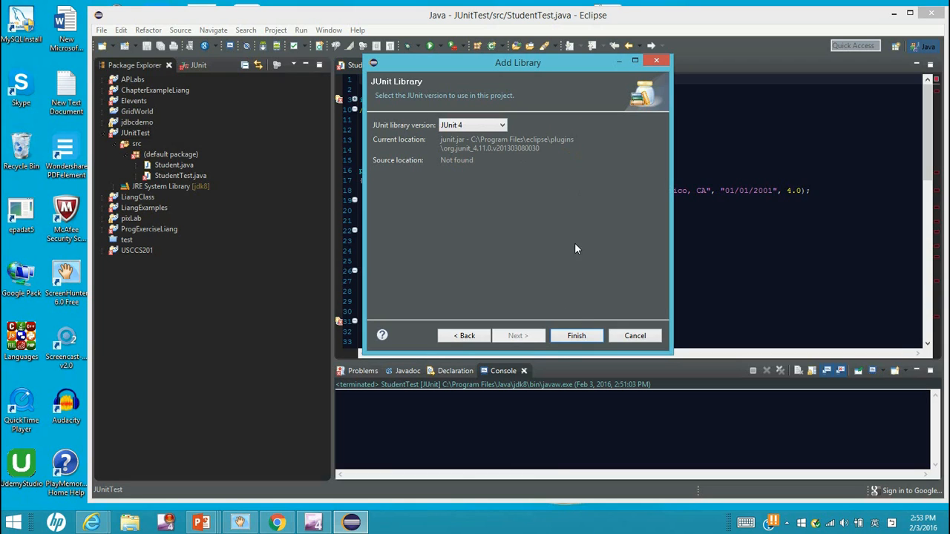
pyautogui.moveTo(576, 335)
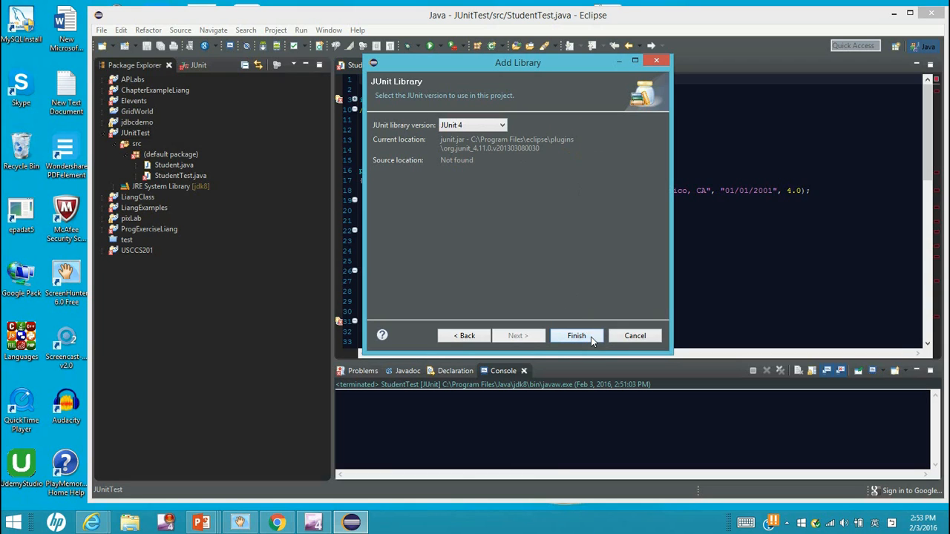
pyautogui.click(576, 335)
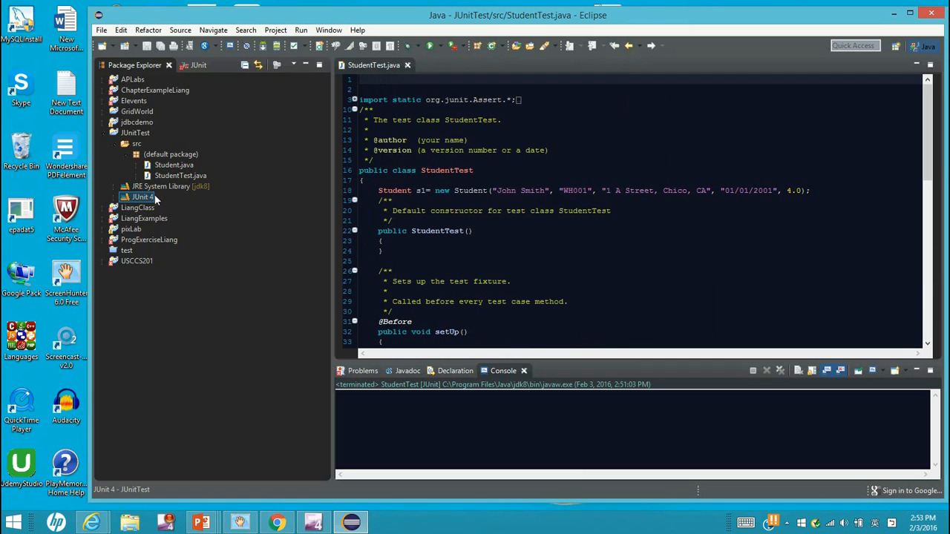
pyautogui.moveTo(204, 173)
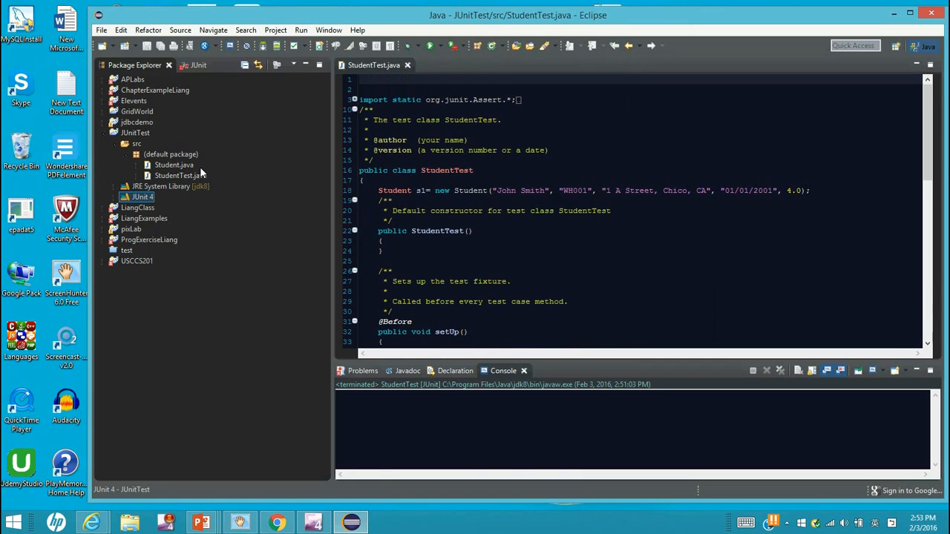
# - Run StudentTest as a JUnit test; TestGroupName errors on missing nameslong.txt
pyautogui.click(300, 29)
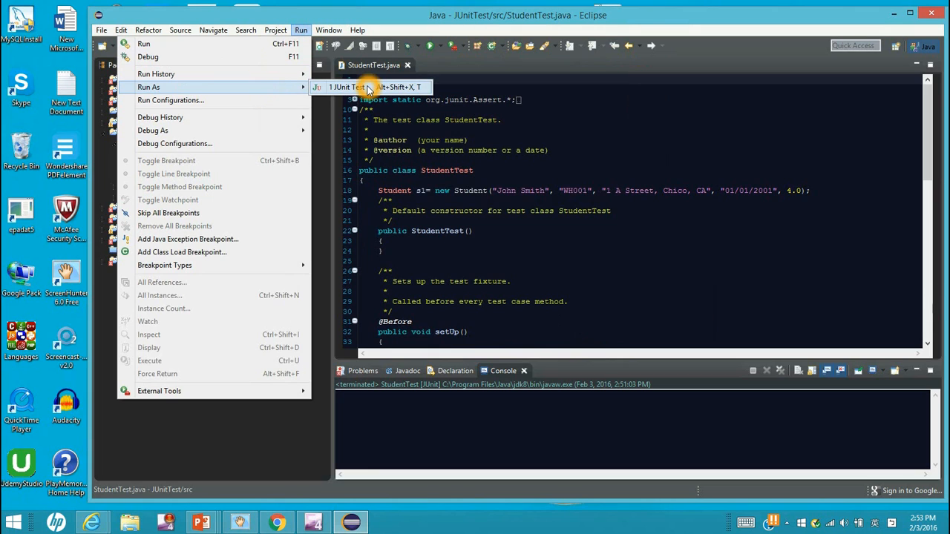
pyautogui.click(348, 87)
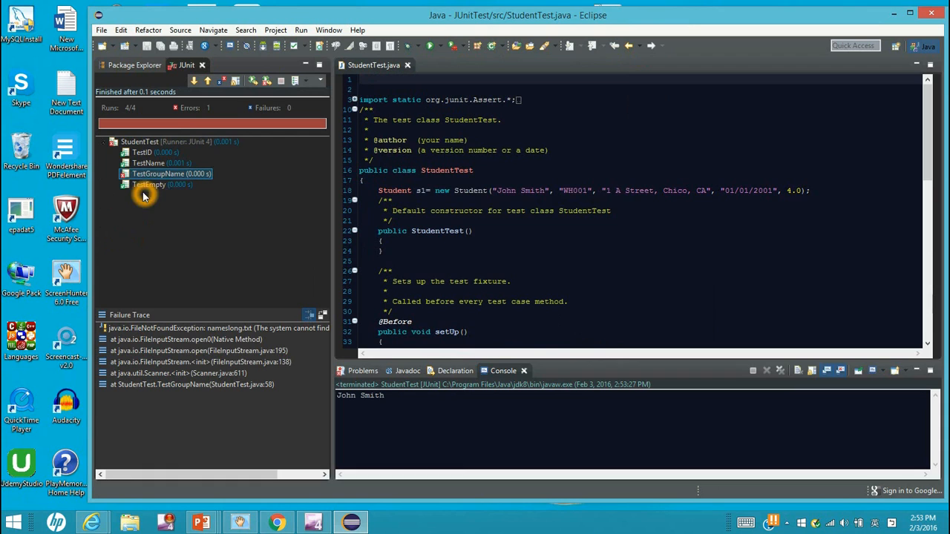
pyautogui.moveTo(199, 176)
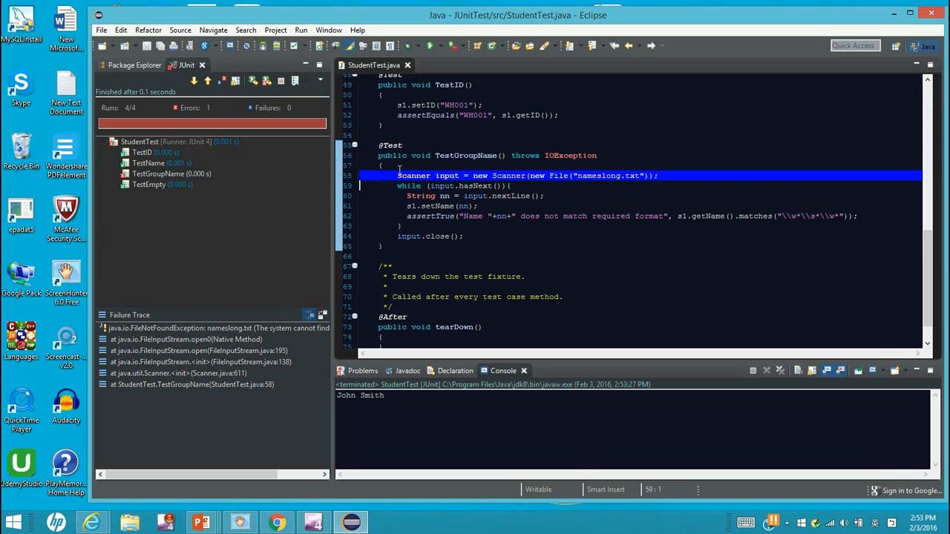
pyautogui.moveTo(606, 195)
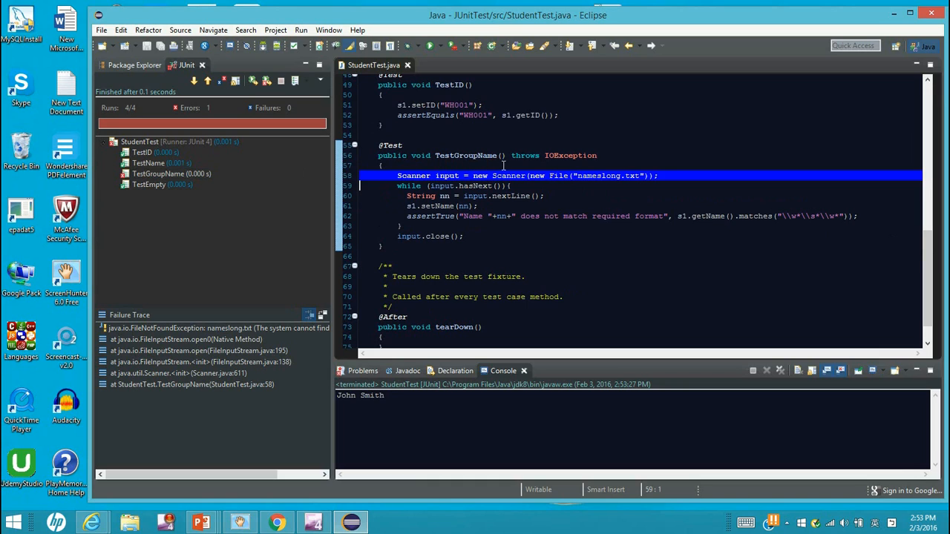
pyautogui.moveTo(597, 187)
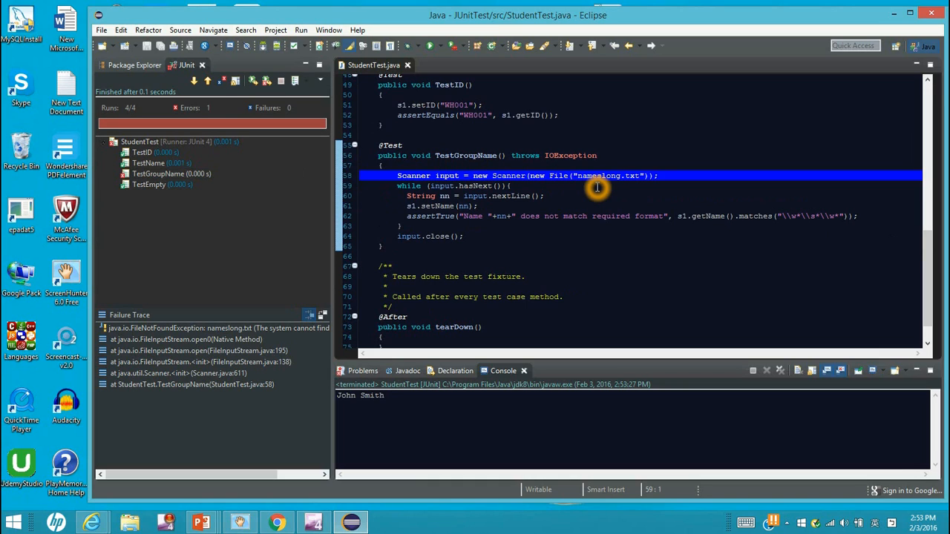
pyautogui.moveTo(577, 195)
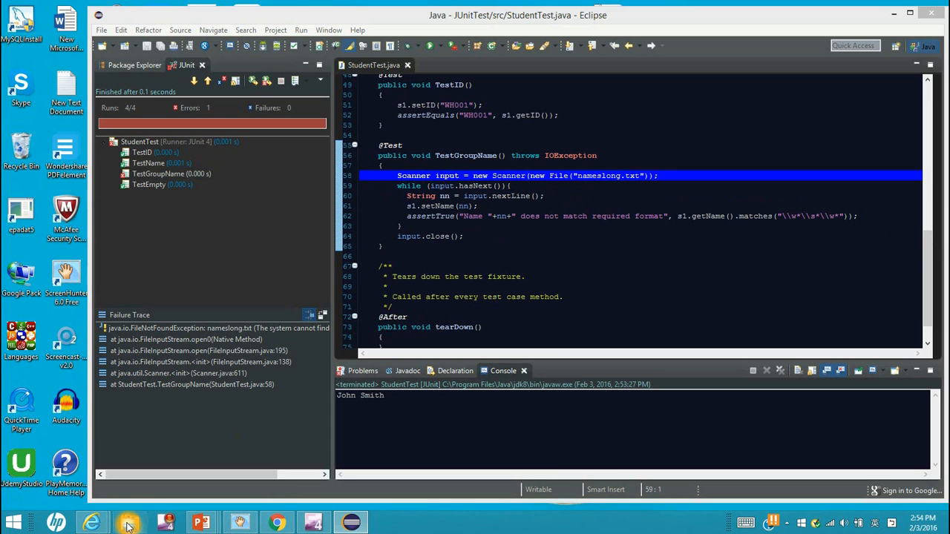
# - In File Explorer, inspect nameslong.txt in BlueJ, then open JUnitTest's src folder
pyautogui.click(128, 523)
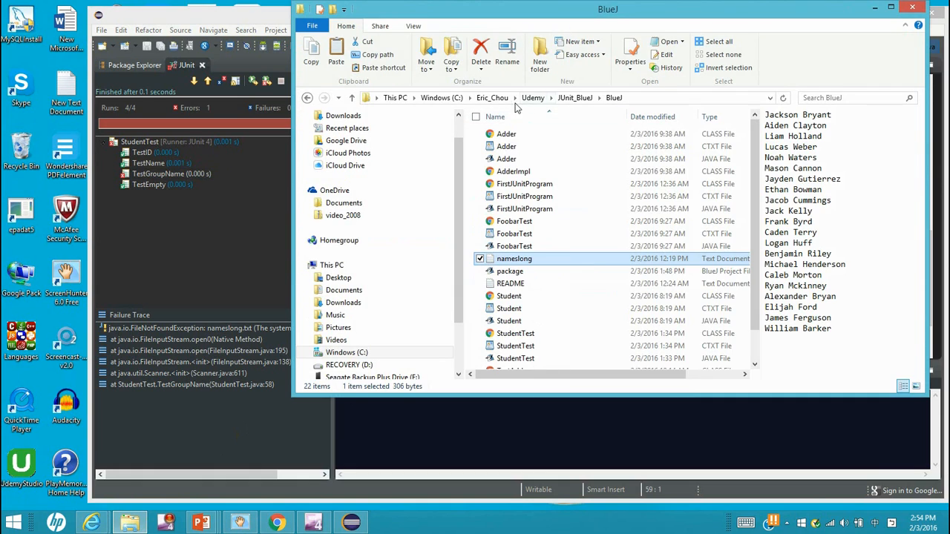
pyautogui.moveTo(578, 111)
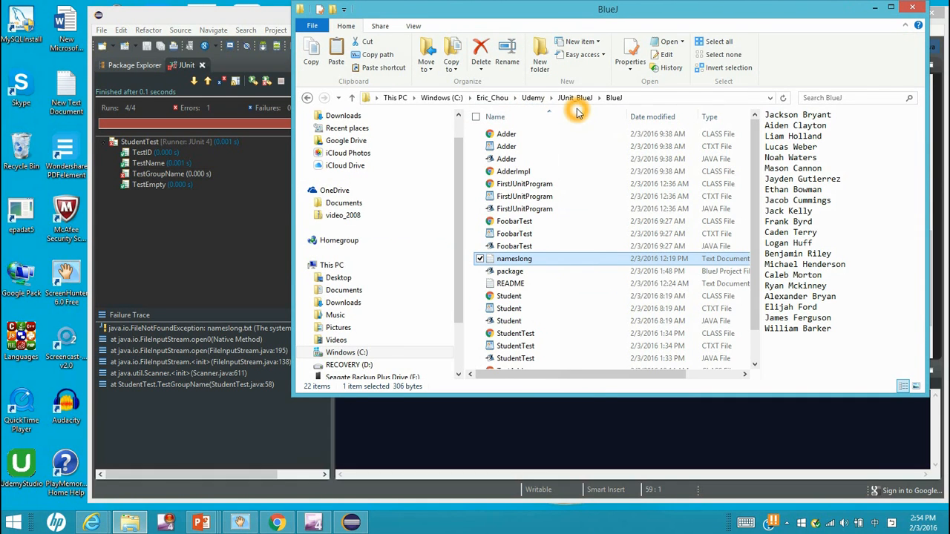
pyautogui.moveTo(615, 110)
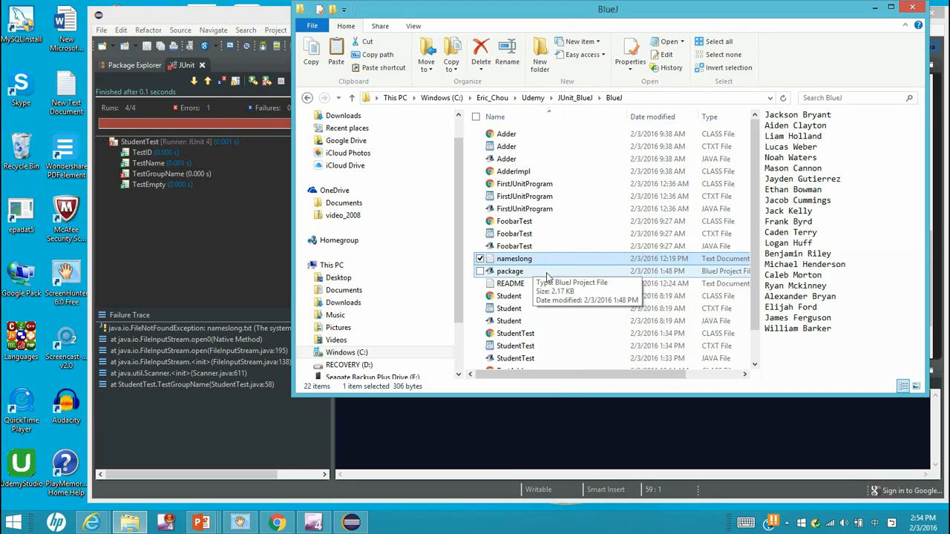
pyautogui.moveTo(515, 259)
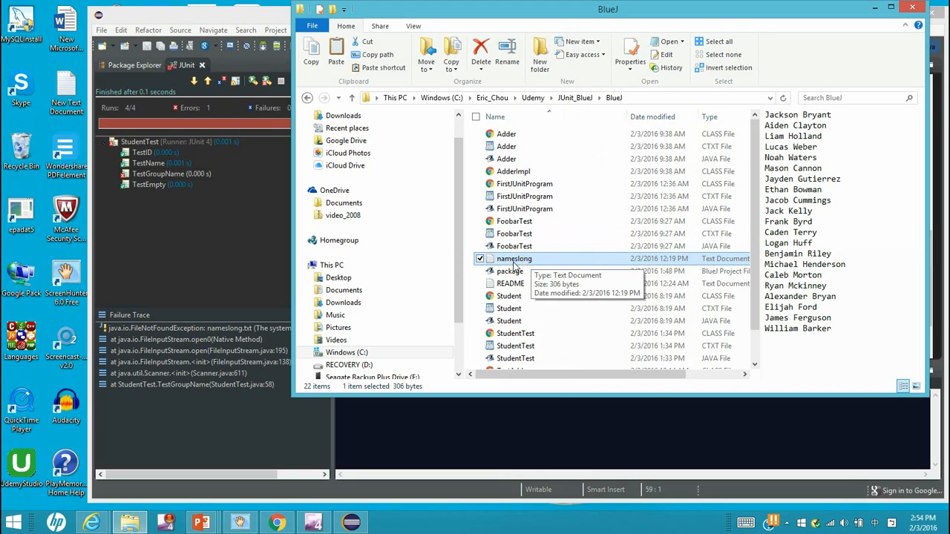
pyautogui.moveTo(519, 262)
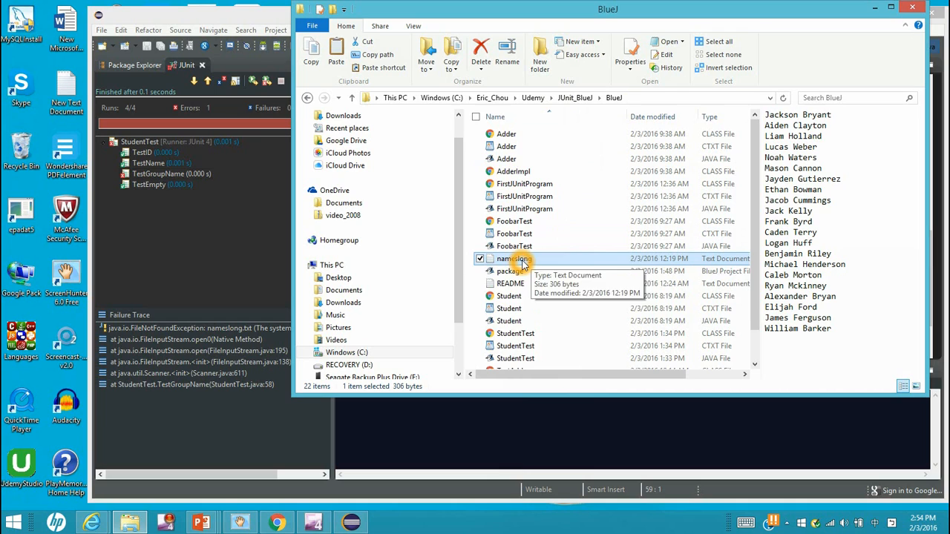
pyautogui.rightClick(515, 258)
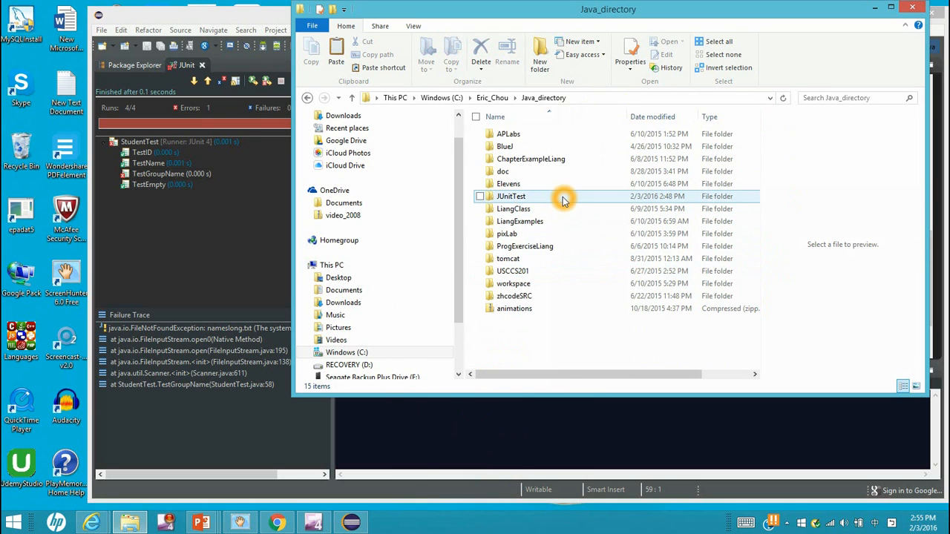
pyautogui.doubleClick(510, 195)
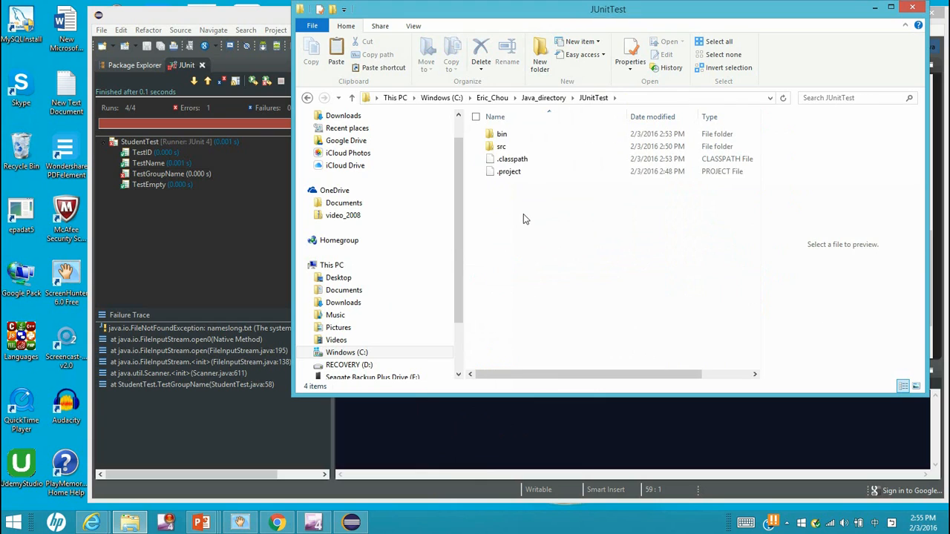
pyautogui.doubleClick(500, 146)
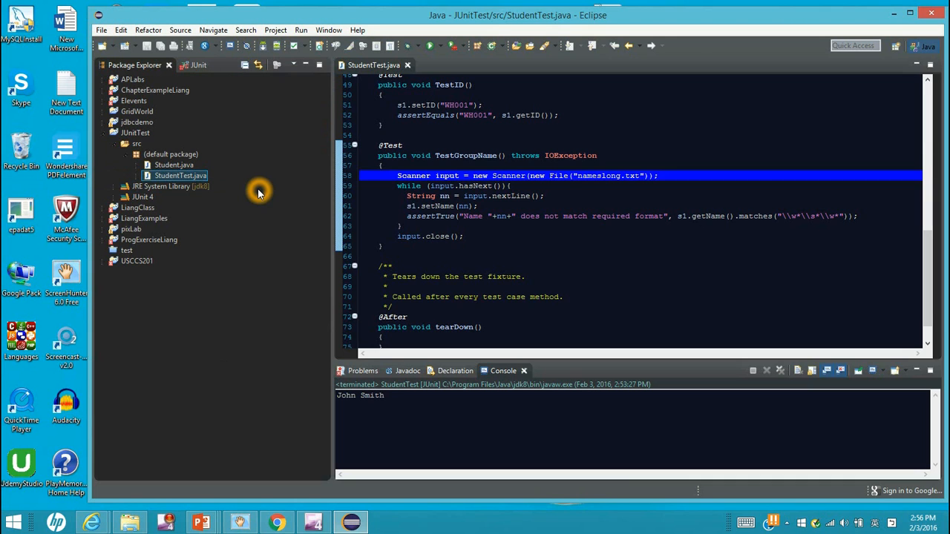
pyautogui.moveTo(184, 174)
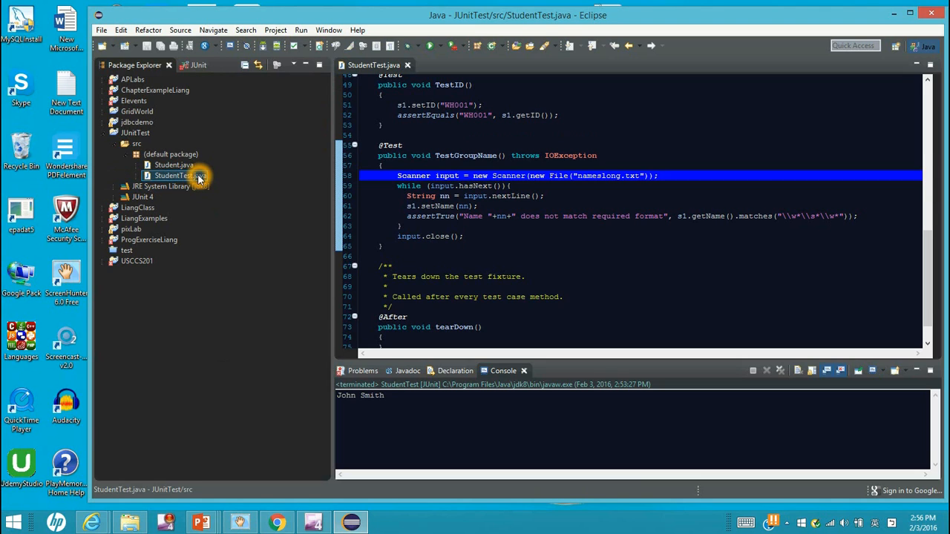
# - Rerun StudentTest.java as a JUnit test; nameslong.txt is still not found
pyautogui.rightClick(174, 175)
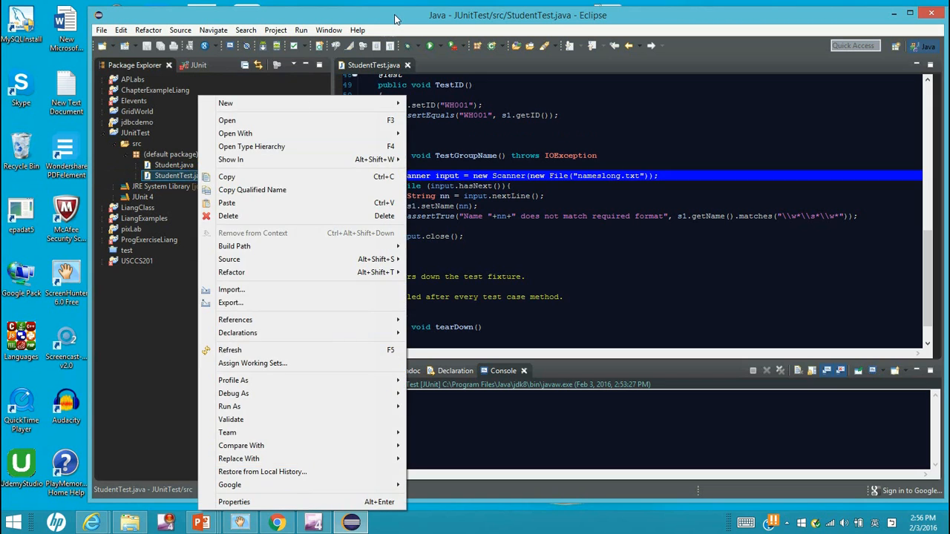
pyautogui.click(301, 30)
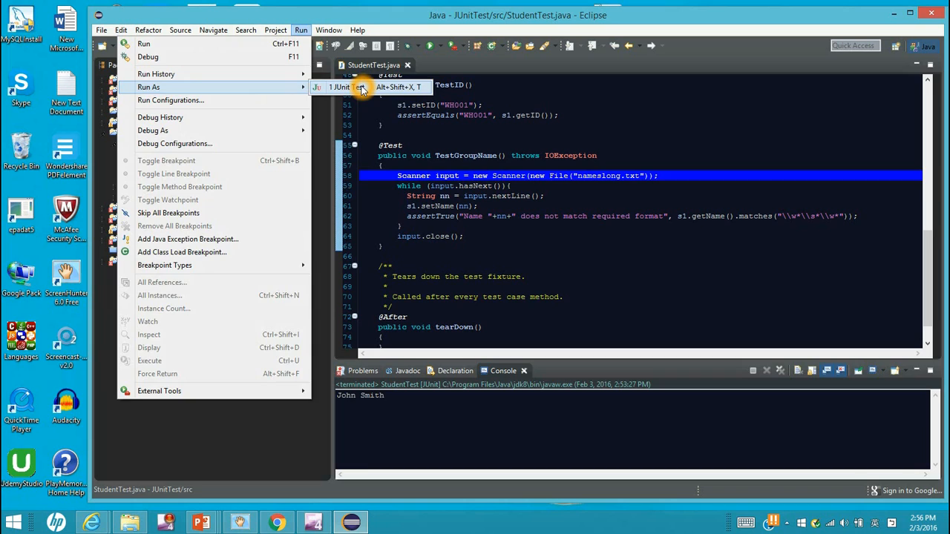
pyautogui.click(345, 87)
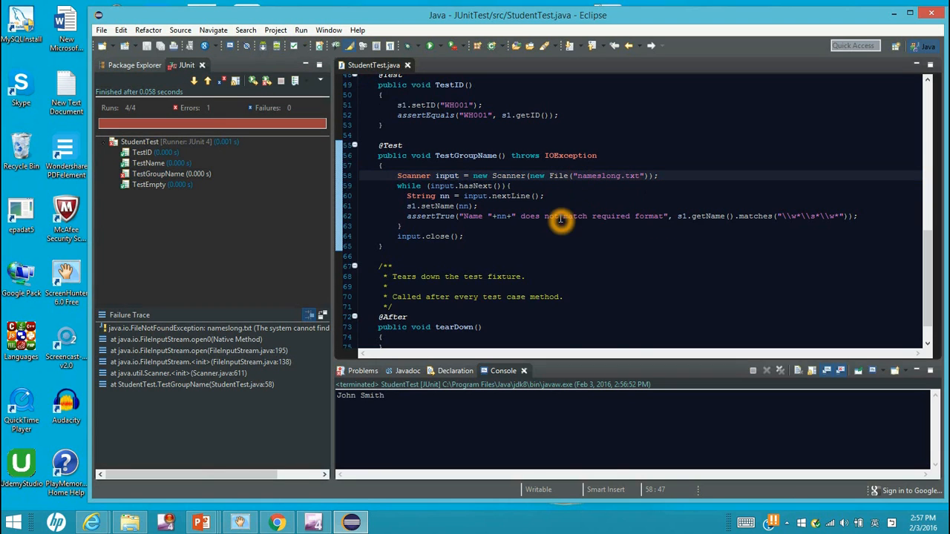
pyautogui.moveTo(427, 195)
pyautogui.write('.')
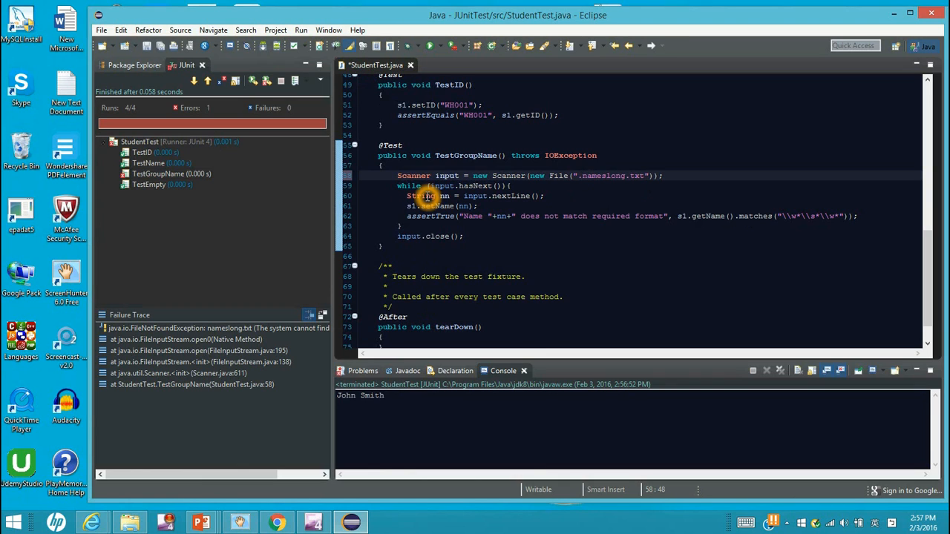
# - Insert "\src" into the nameslong.txt path on line 58
pyautogui.write('\\')
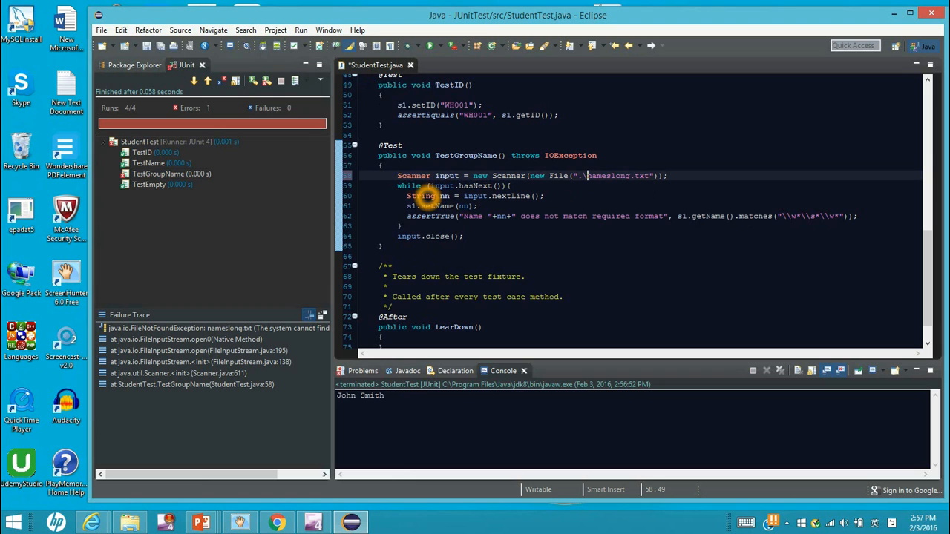
pyautogui.write('src\\')
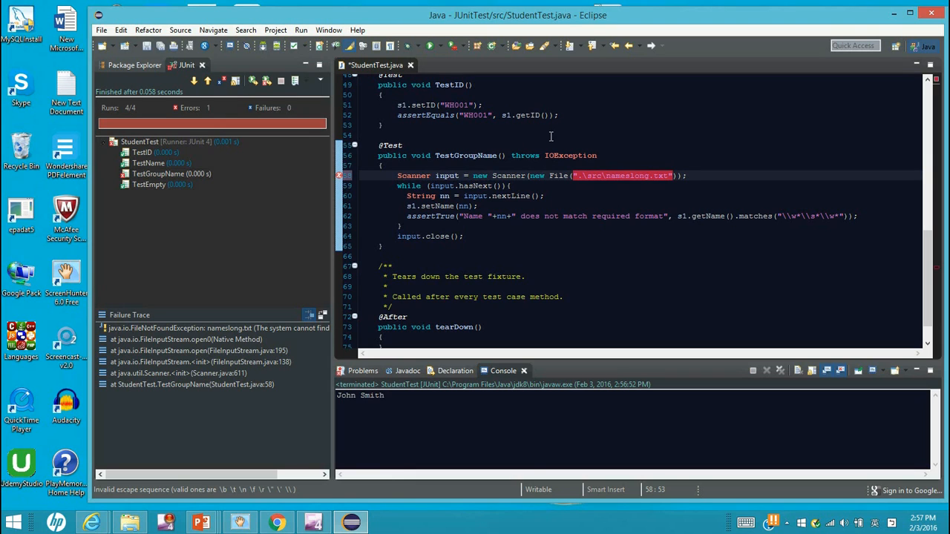
pyautogui.moveTo(605, 175)
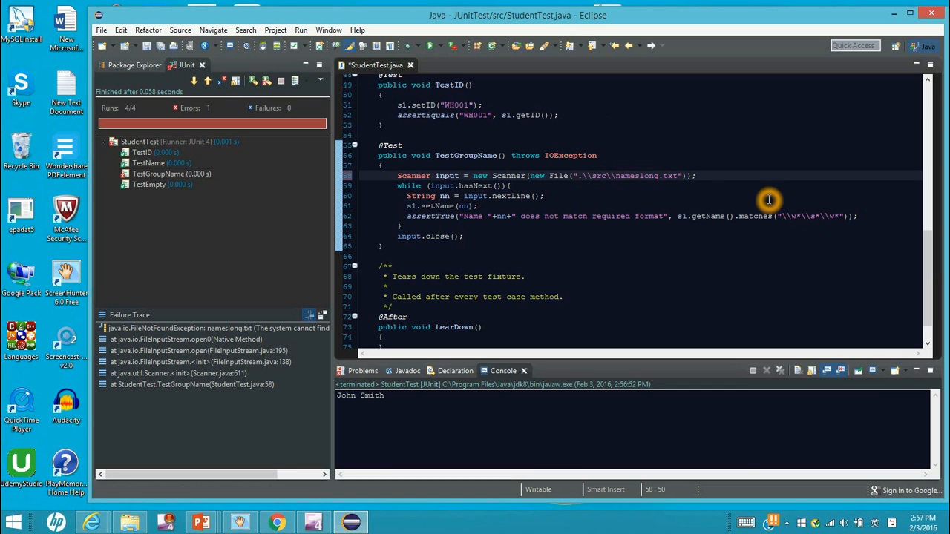
pyautogui.moveTo(296, 50)
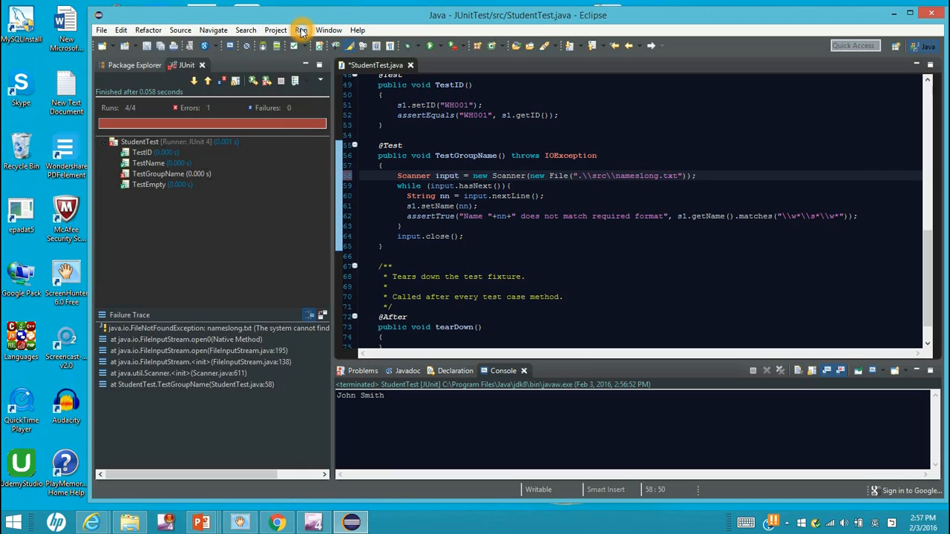
# - Save StudentTest.java and rerun it as a JUnit test
pyautogui.click(300, 30)
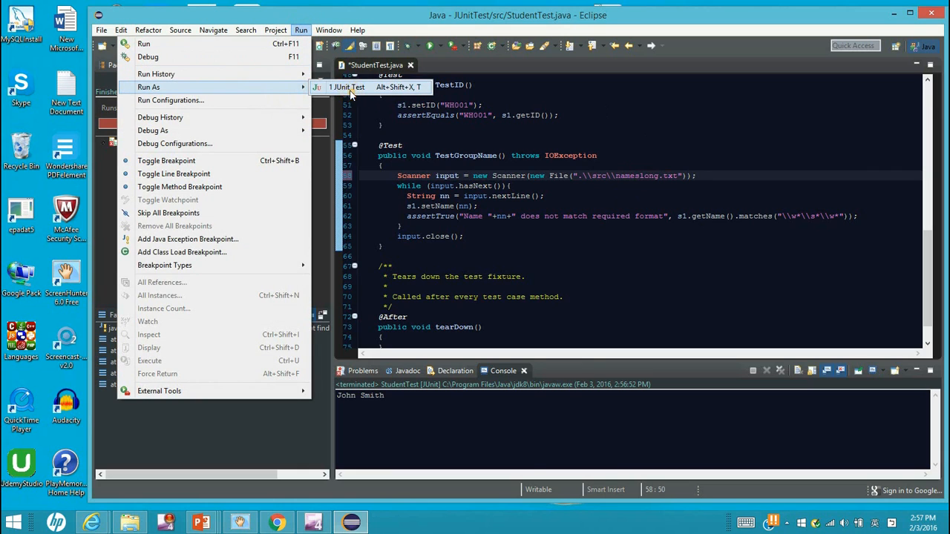
pyautogui.click(346, 87)
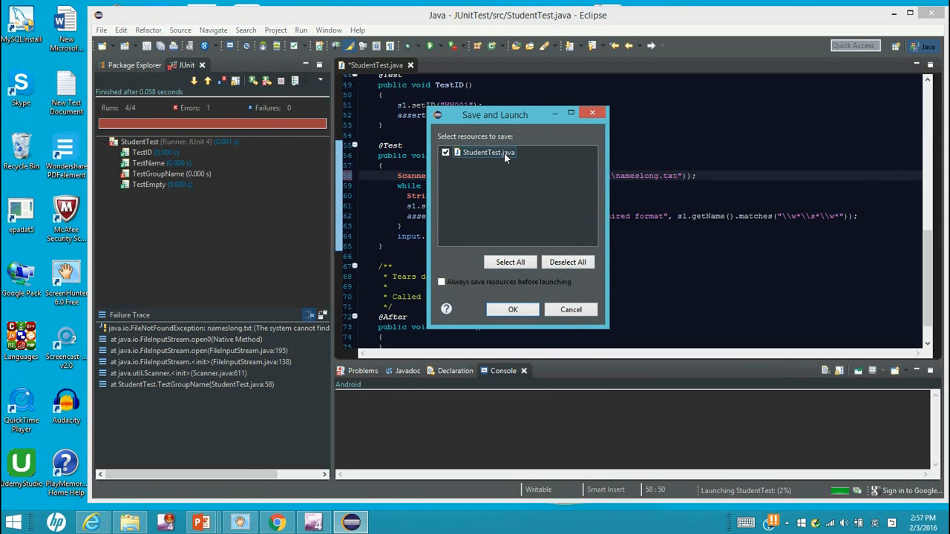
pyautogui.click(512, 310)
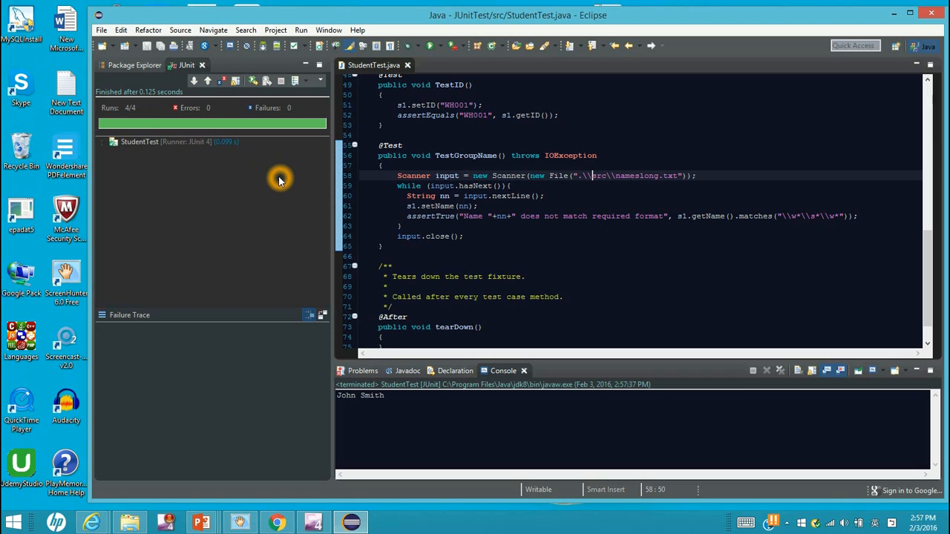
pyautogui.moveTo(587, 189)
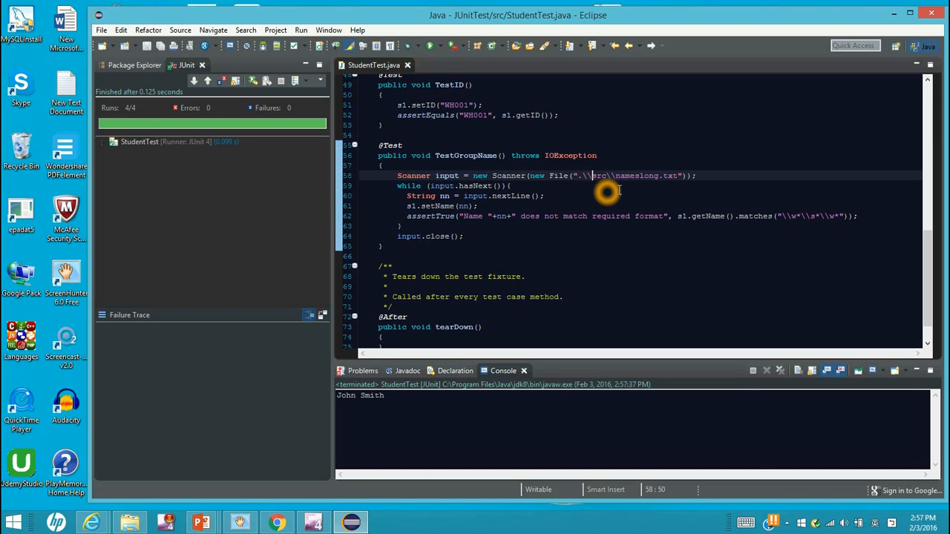
pyautogui.moveTo(594, 192)
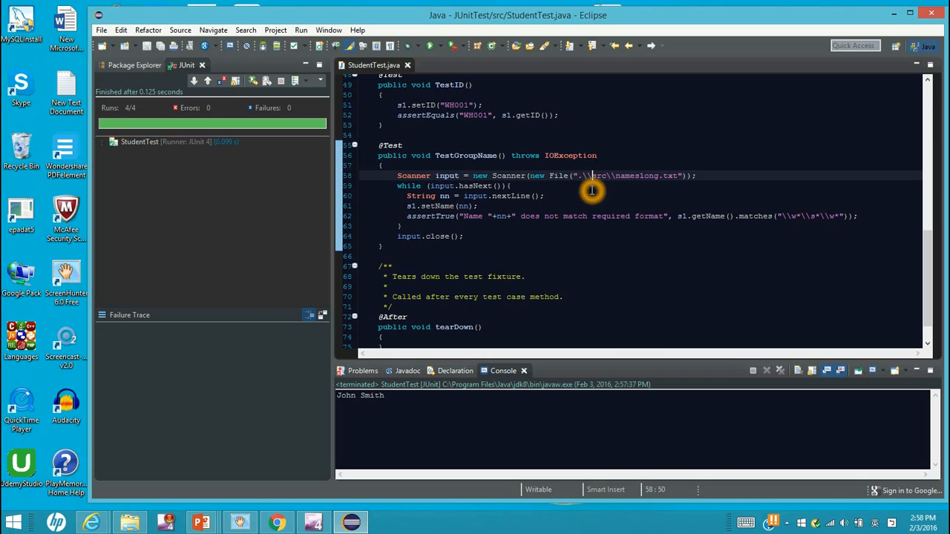
pyautogui.moveTo(612, 193)
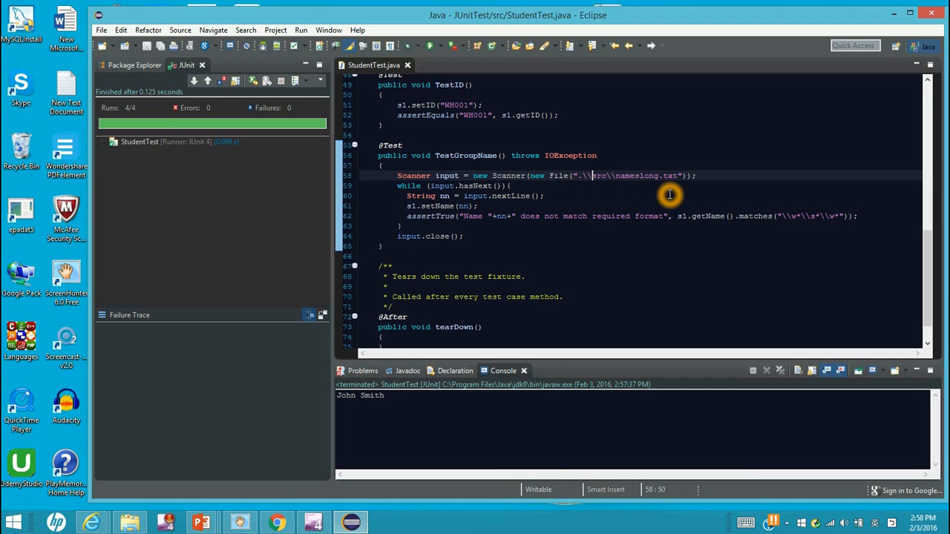
pyautogui.moveTo(622, 191)
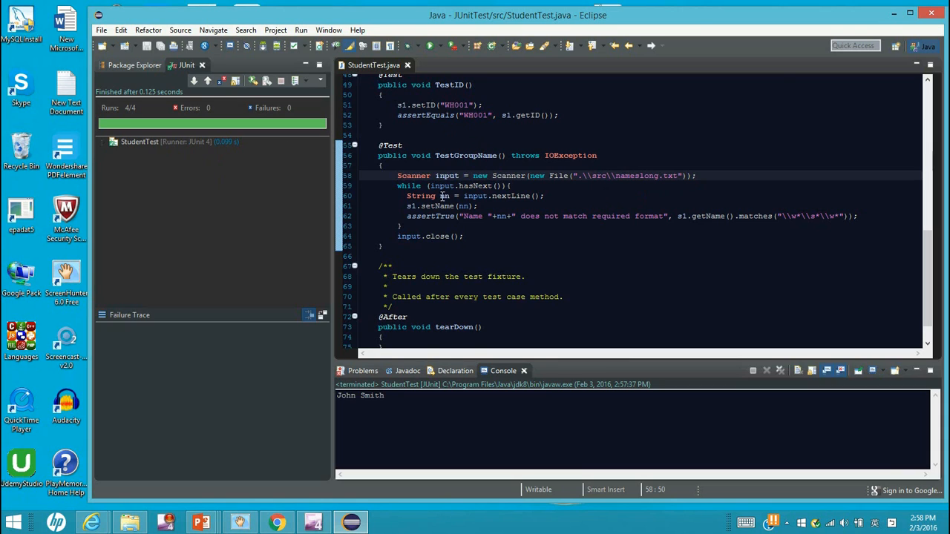
pyautogui.moveTo(593, 195)
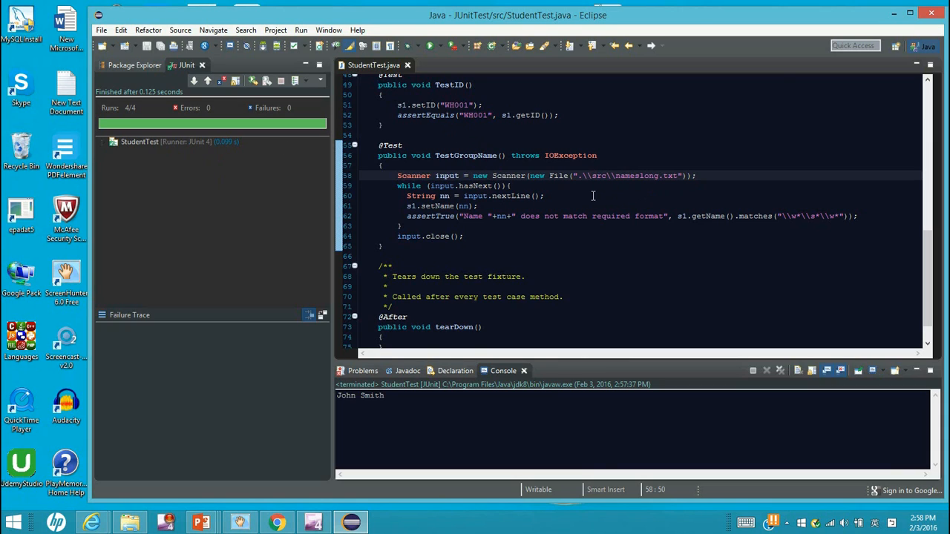
pyautogui.moveTo(593, 196)
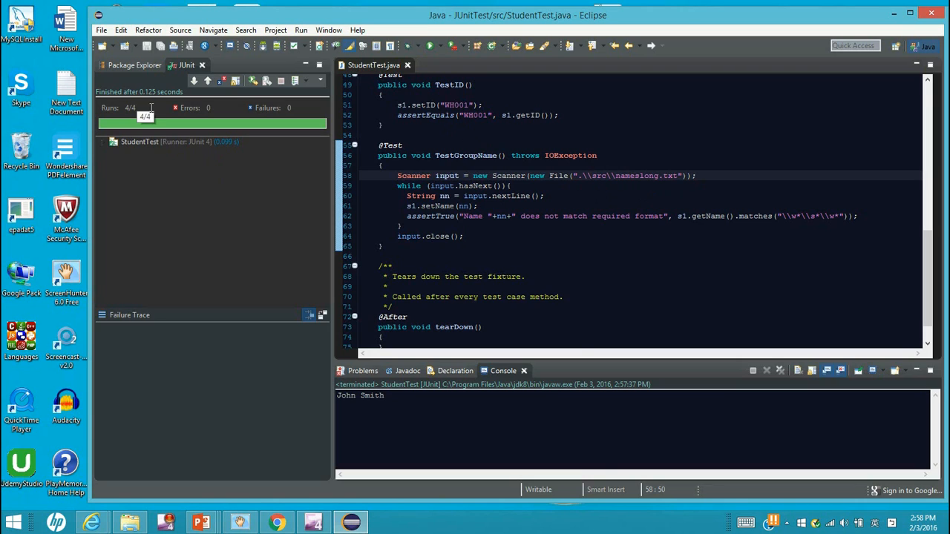
pyautogui.moveTo(257, 142)
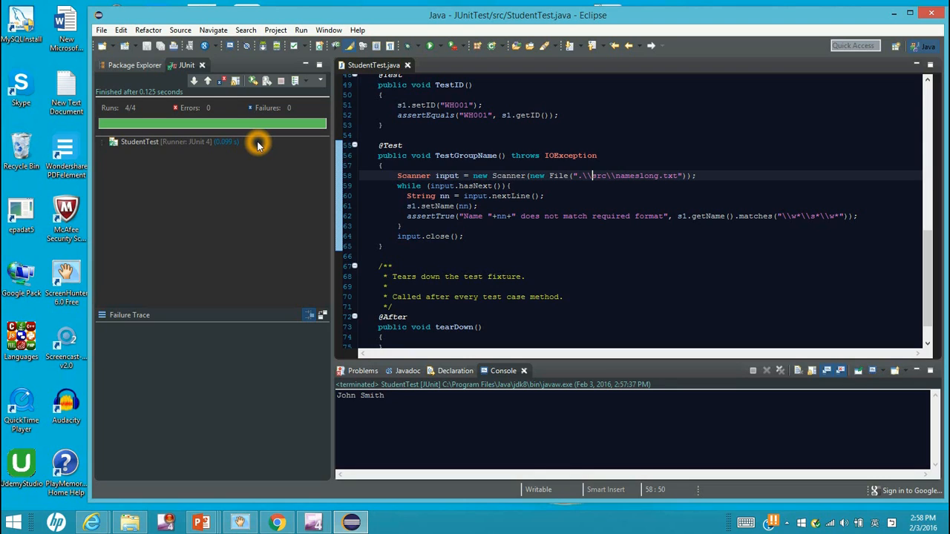
pyautogui.moveTo(267, 149)
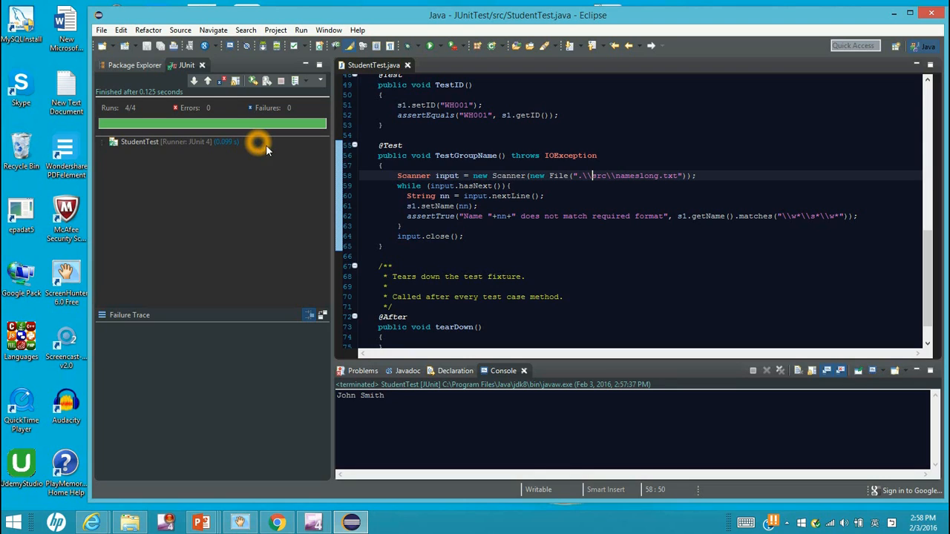
pyautogui.moveTo(481, 207)
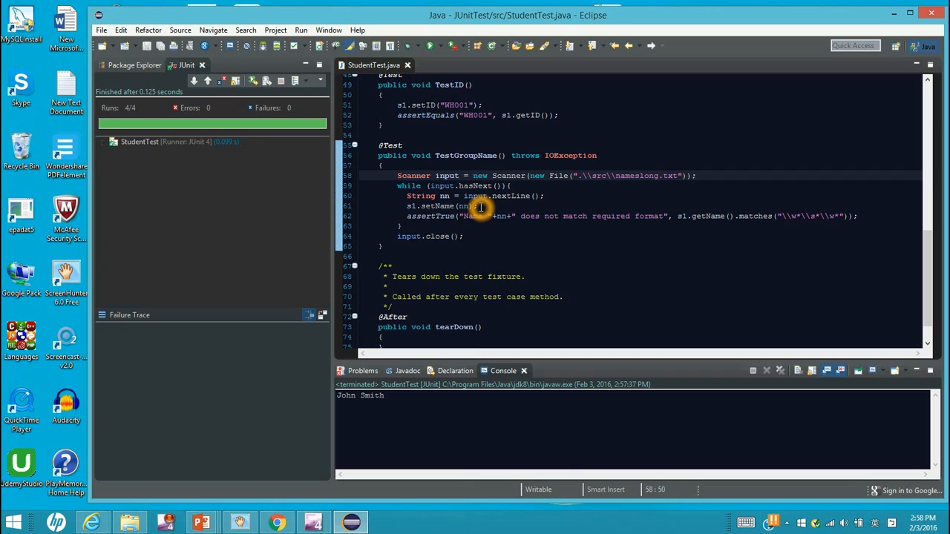